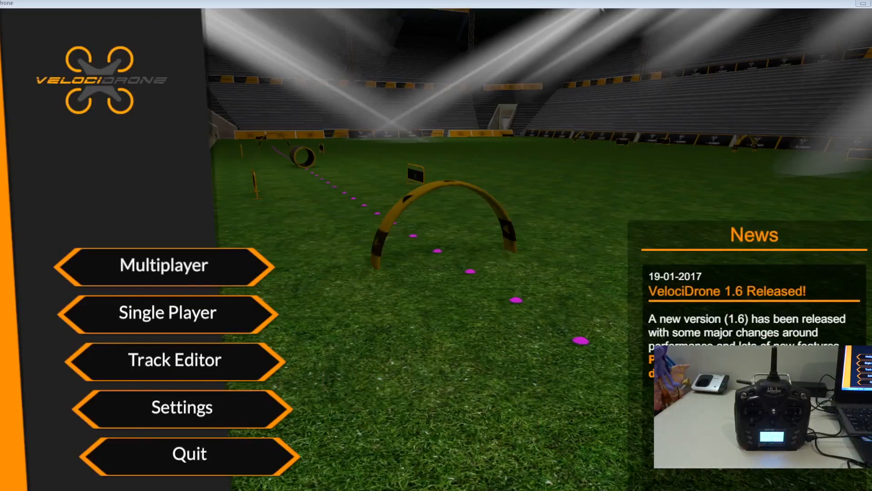
pyautogui.moveTo(225, 318)
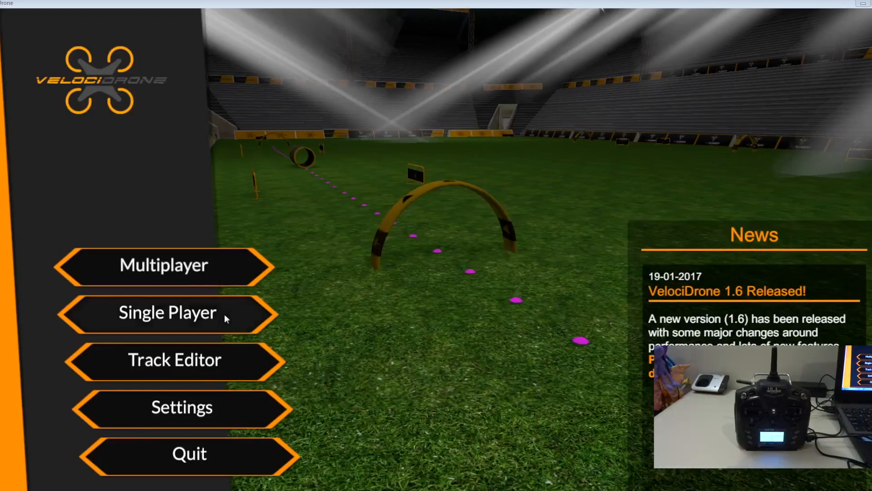
# Go from the main menu into Settings and the USB Controller Setup for the FrSky Taranis.
pyautogui.click(182, 407)
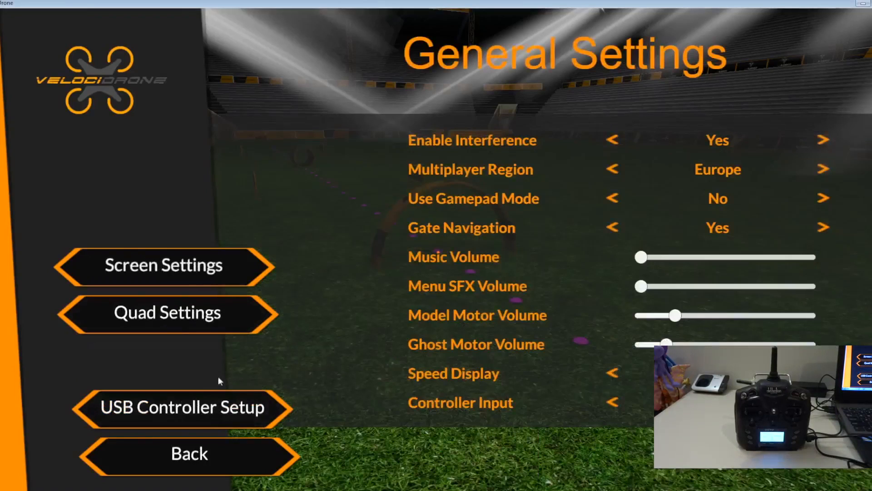
pyautogui.click(182, 407)
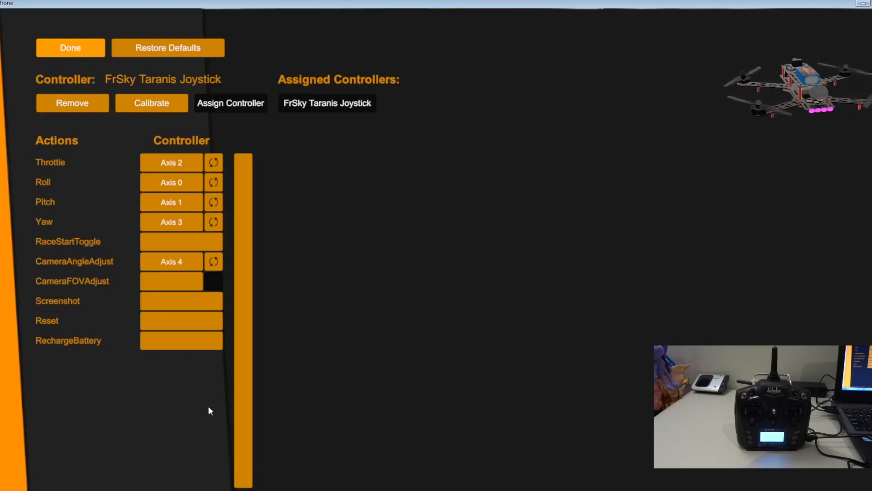
pyautogui.moveTo(118, 144)
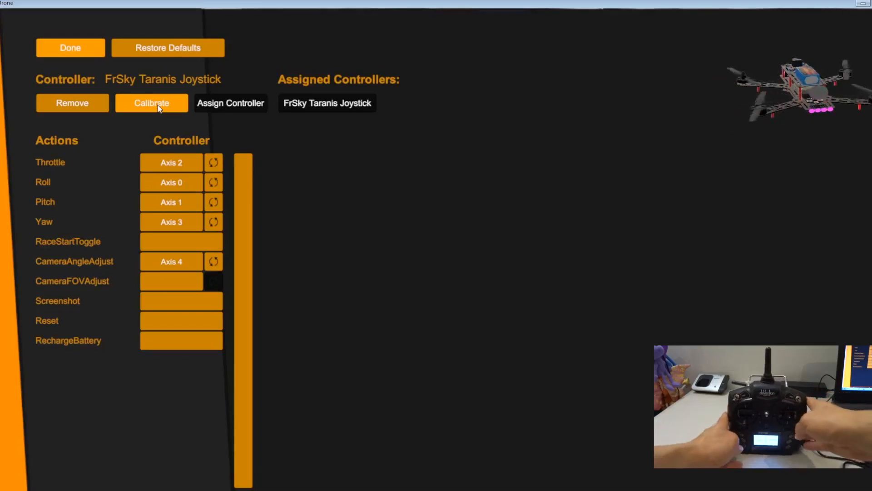
pyautogui.moveTo(179, 124)
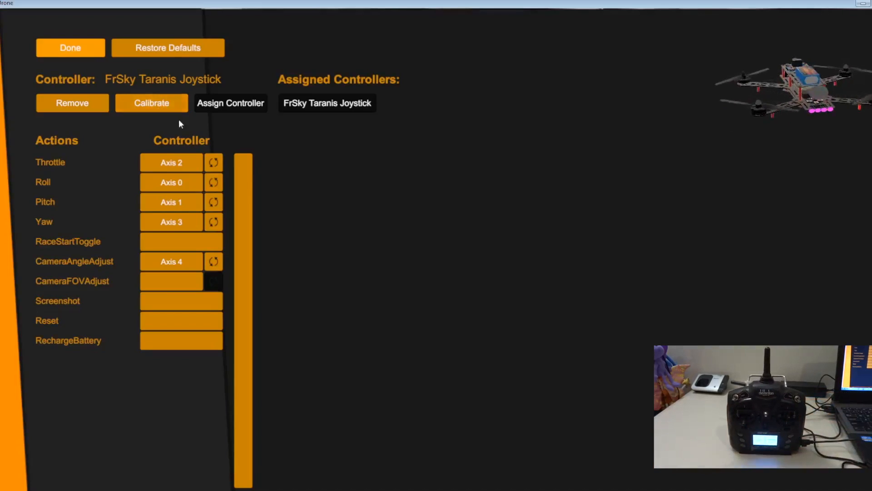
# Remove the Taranis controller and reassign it, clearing all action mappings.
pyautogui.click(167, 47)
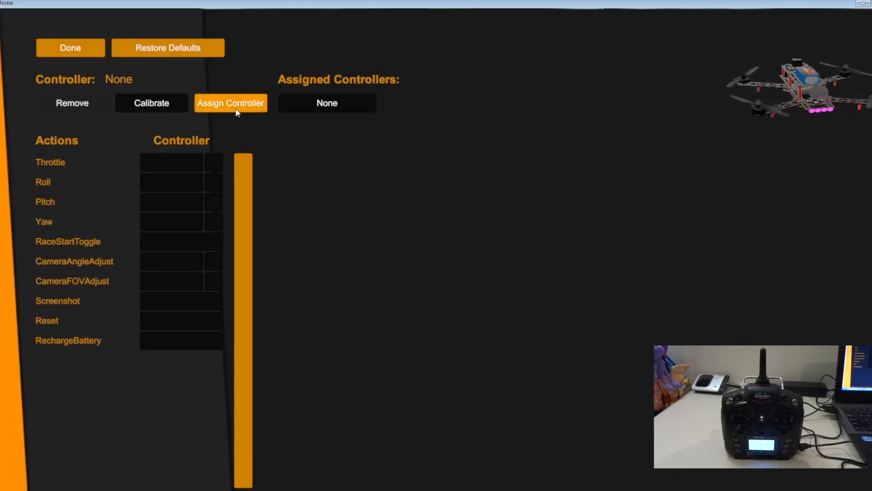
pyautogui.click(230, 103)
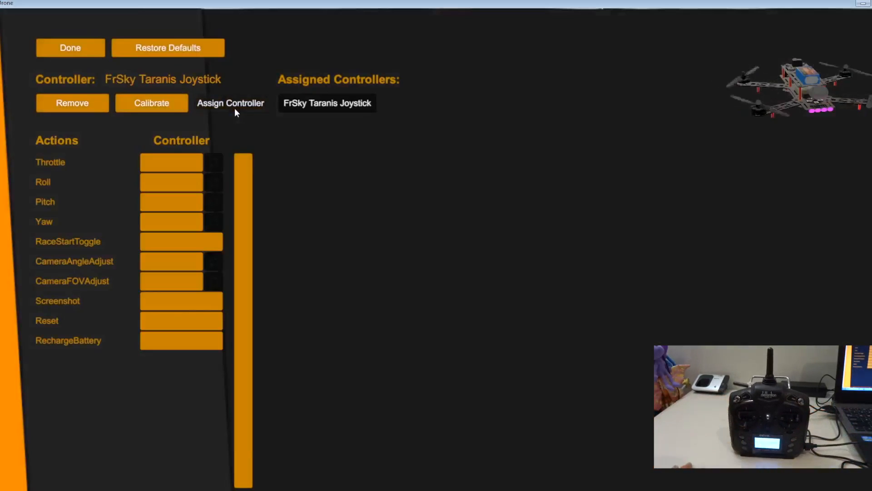
# Start controller calibration and calibrate Axis 0 of the Taranis.
pyautogui.click(151, 102)
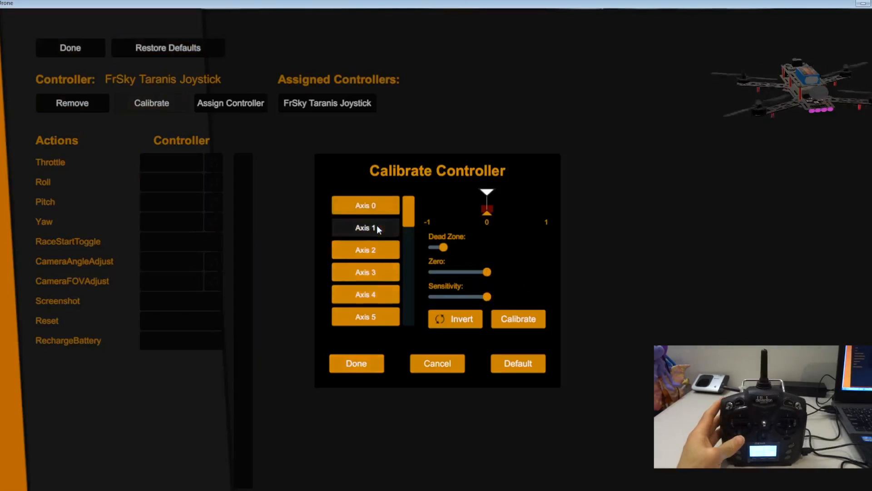
pyautogui.click(365, 227)
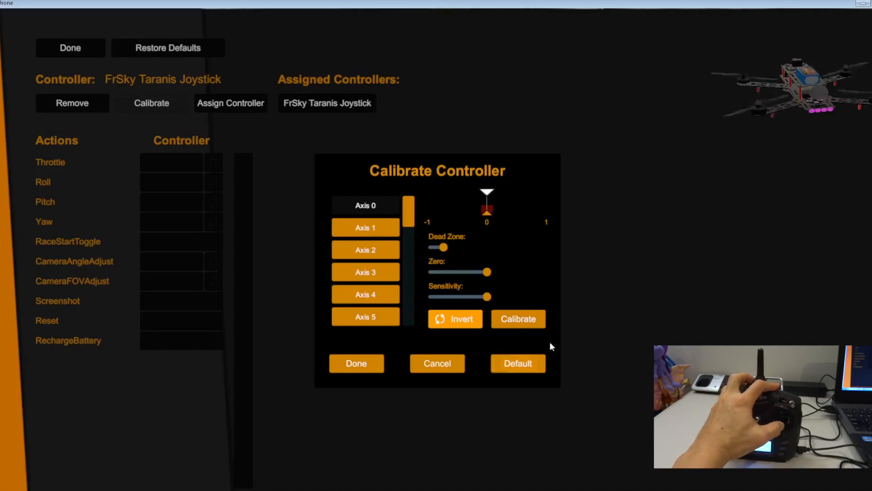
pyautogui.click(516, 319)
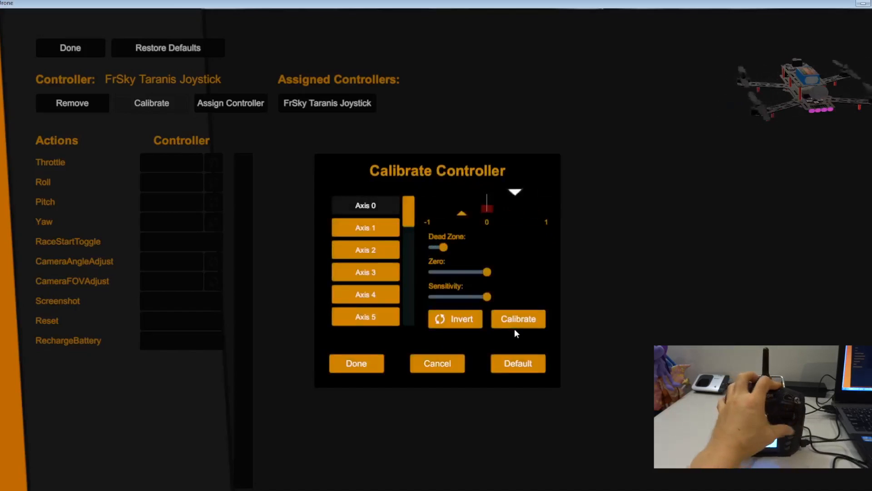
pyautogui.click(517, 319)
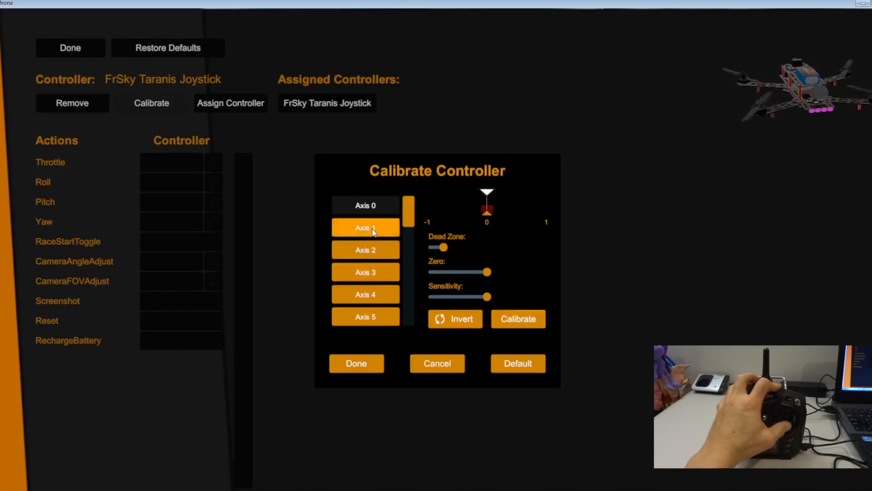
# Calibrate Axis 1 with inversion applied, then move on to the next axis.
pyautogui.click(365, 205)
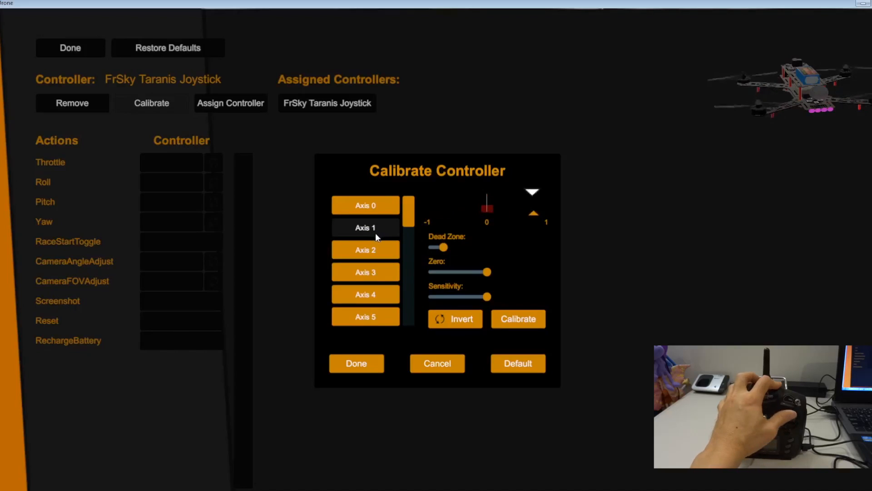
pyautogui.click(454, 318)
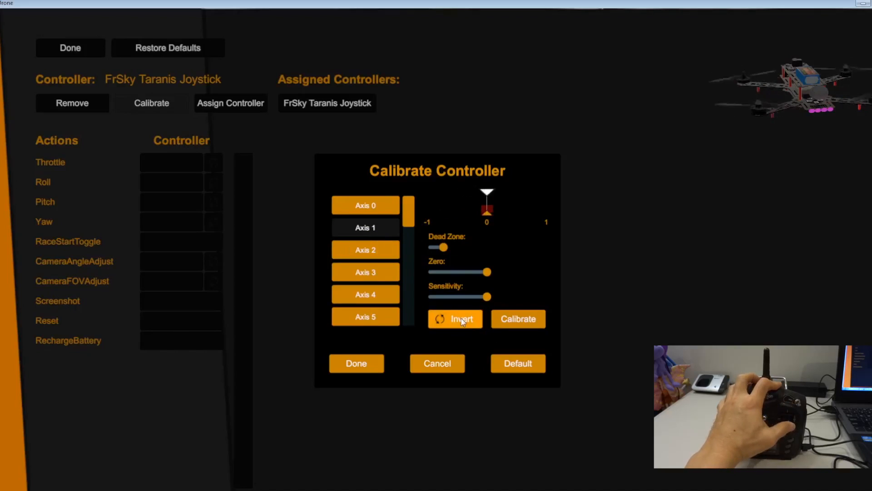
pyautogui.click(517, 319)
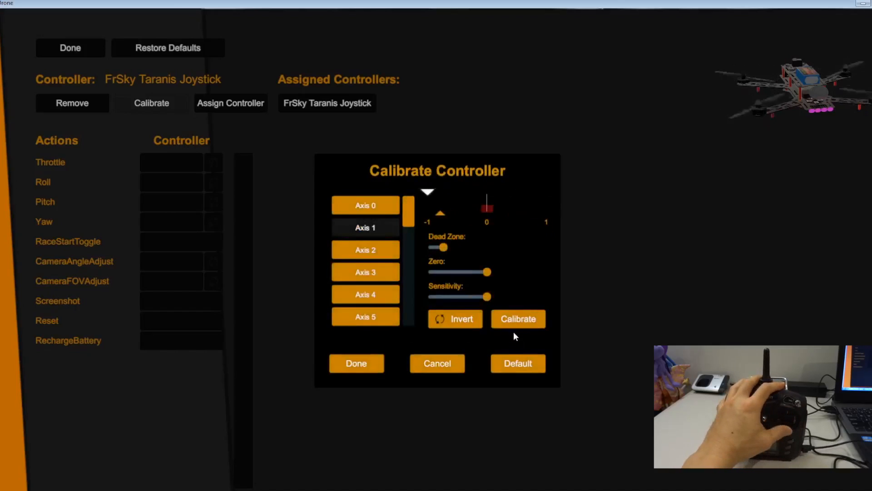
pyautogui.click(365, 205)
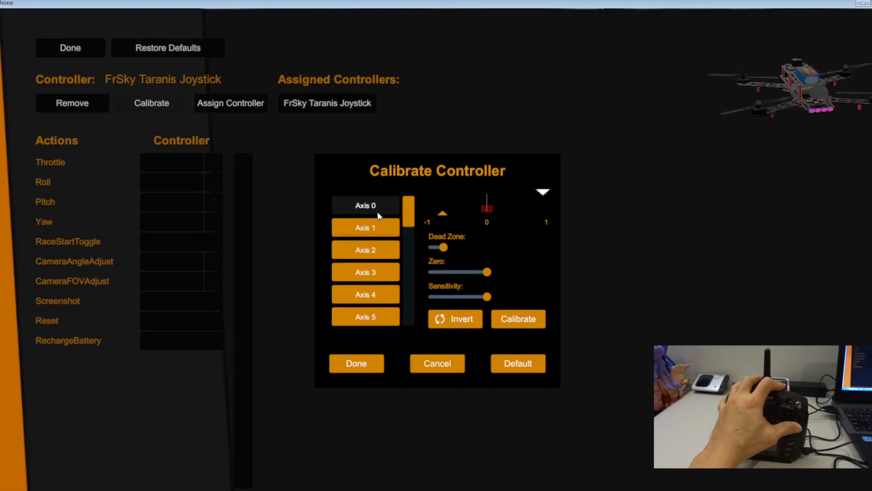
pyautogui.click(365, 250)
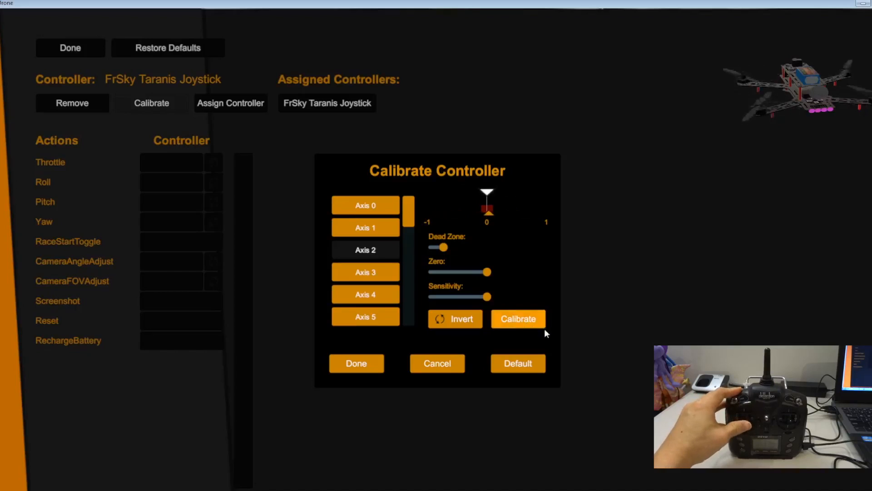
# Calibrate Axis 2, then calibrate Axis 3 with inversion applied.
pyautogui.click(516, 319)
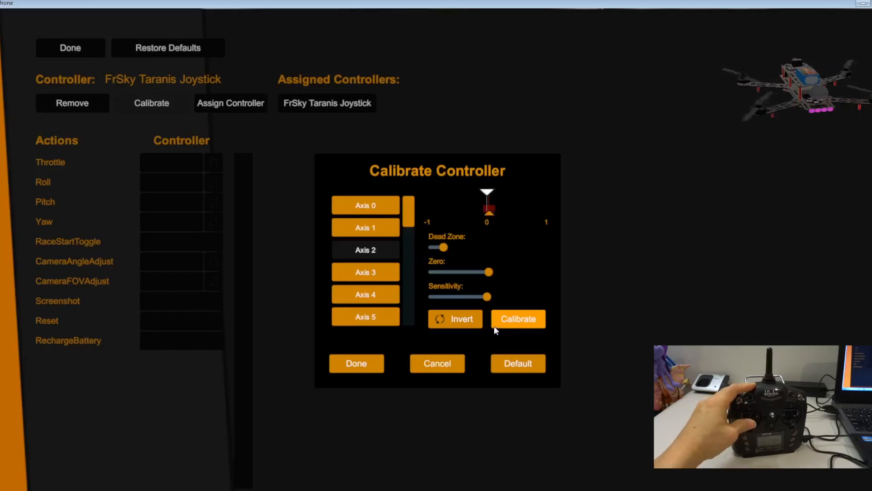
pyautogui.click(365, 271)
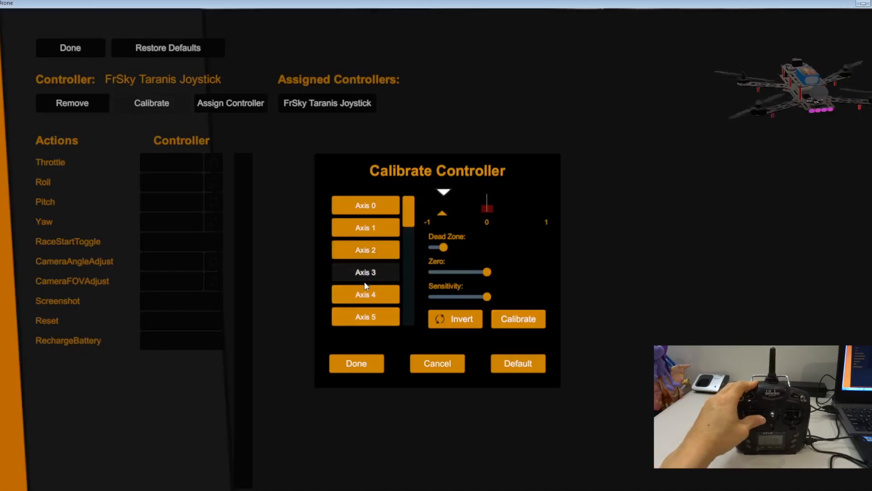
pyautogui.click(454, 319)
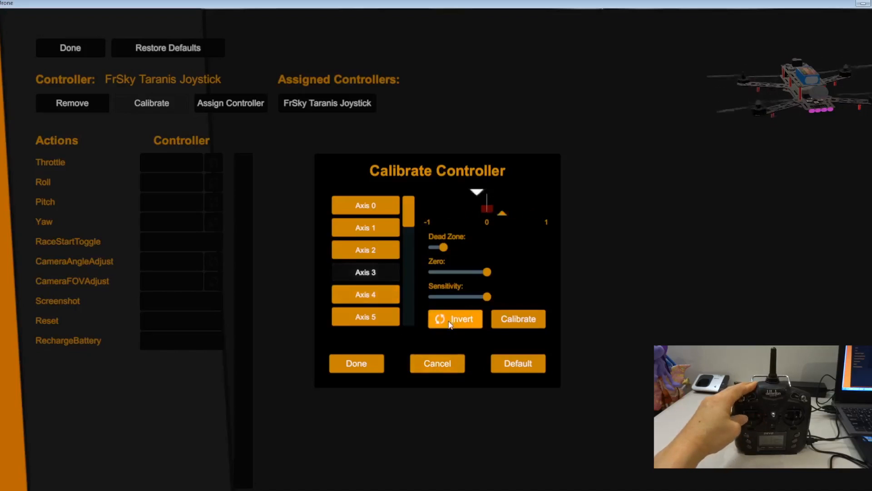
pyautogui.click(517, 318)
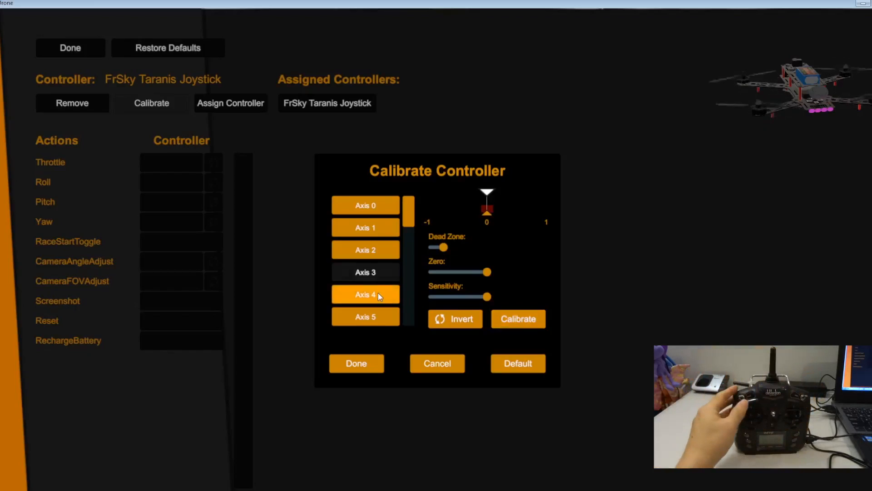
pyautogui.click(365, 271)
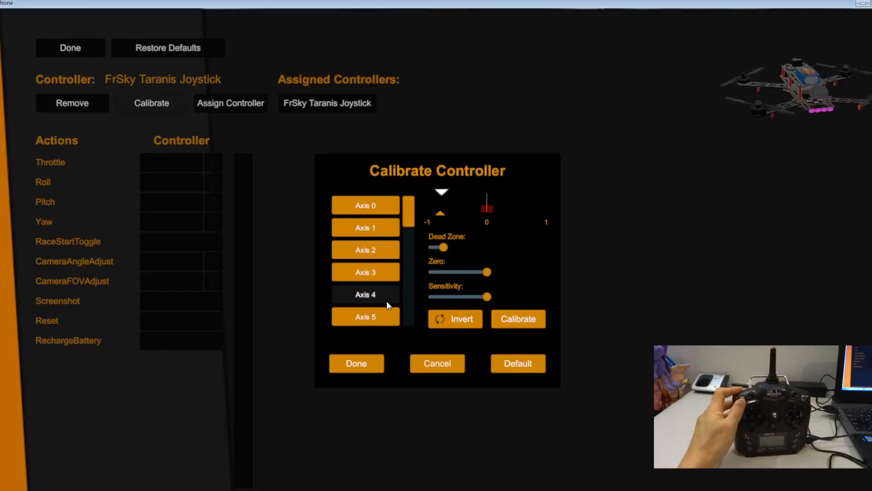
# Calibrate Axis 4 and Axis 5 (inverted) and close the calibration panel.
pyautogui.click(517, 318)
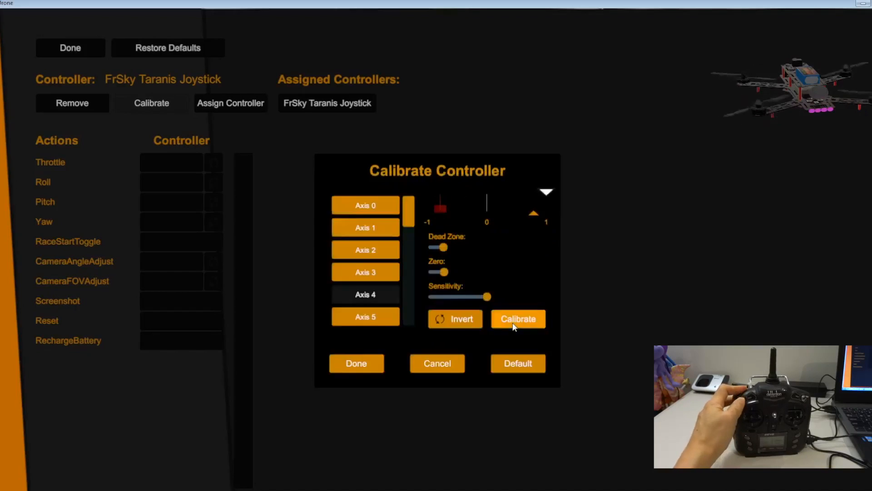
pyautogui.moveTo(178, 211)
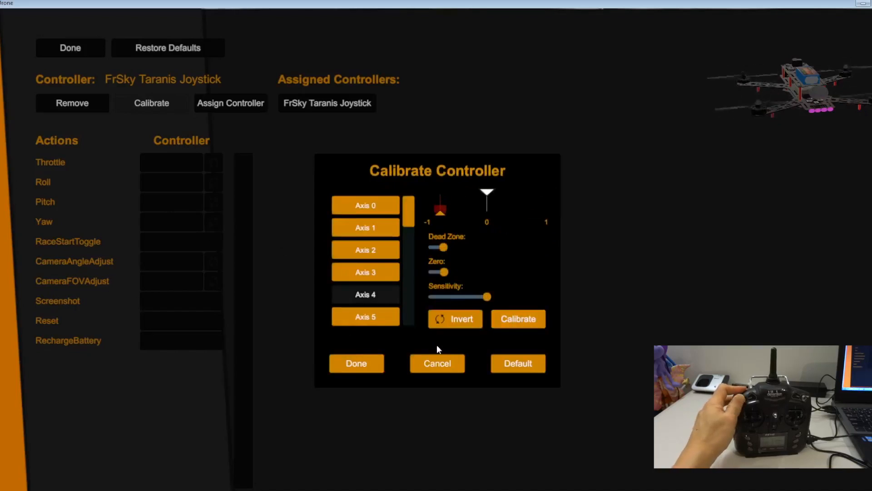
pyautogui.click(365, 317)
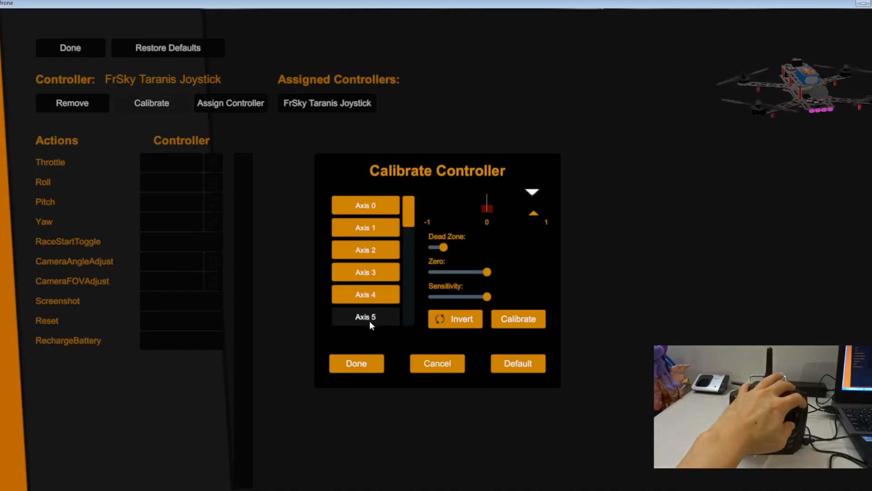
pyautogui.click(517, 319)
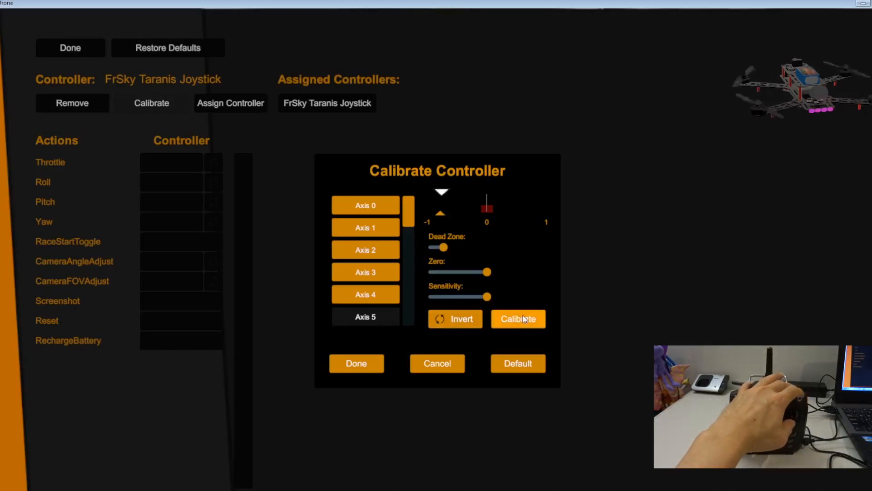
pyautogui.click(516, 319)
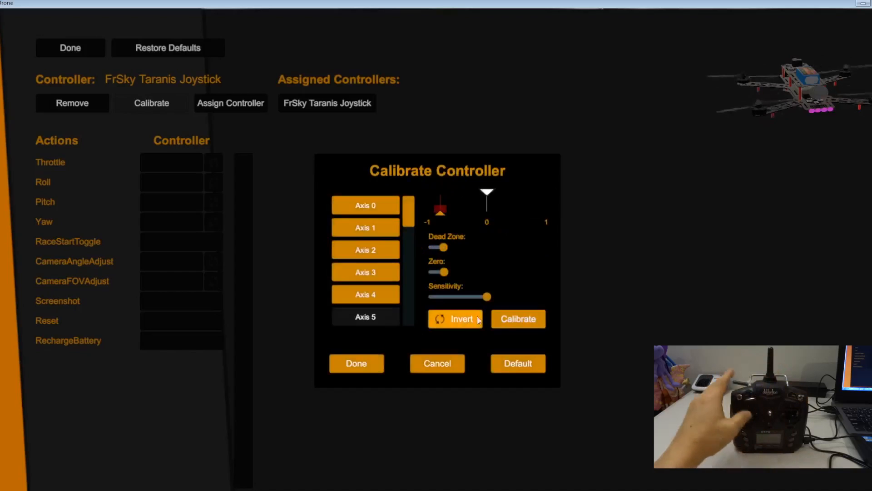
pyautogui.click(356, 363)
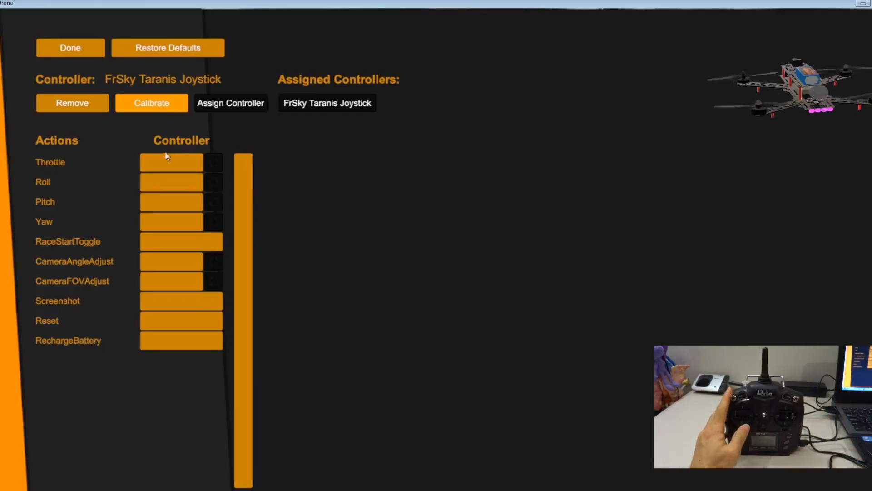
# Map Throttle, Roll, Pitch and Yaw to stick axes 2, 0, 1 and 3.
pyautogui.click(150, 103)
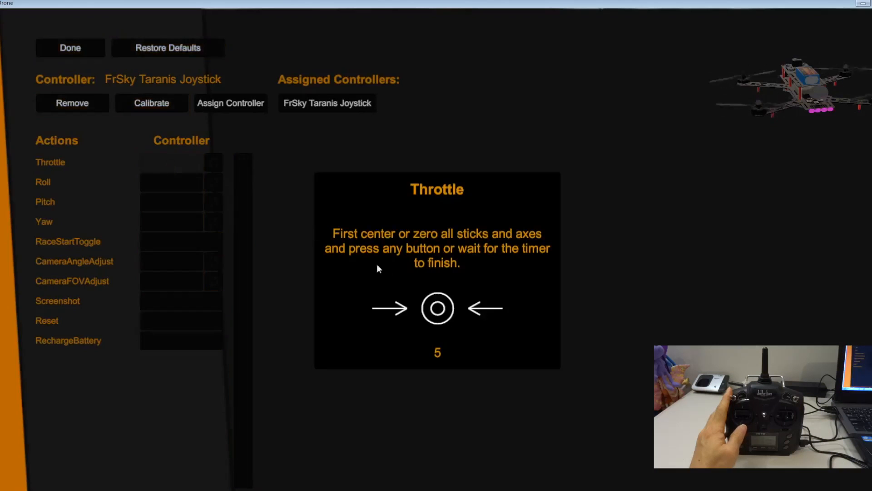
pyautogui.moveTo(403, 288)
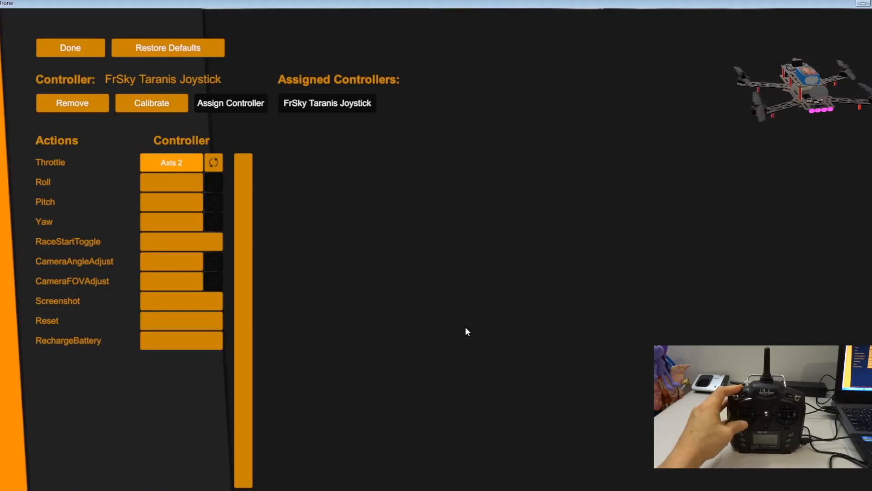
pyautogui.moveTo(306, 252)
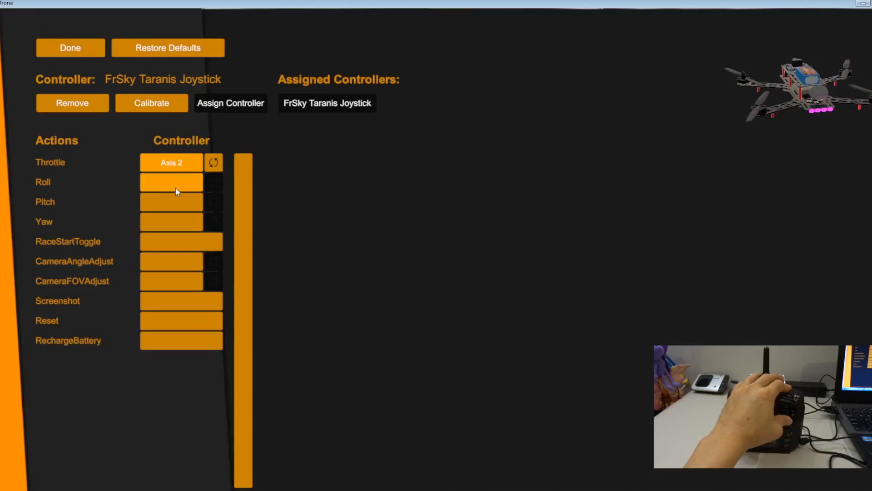
pyautogui.moveTo(172, 189)
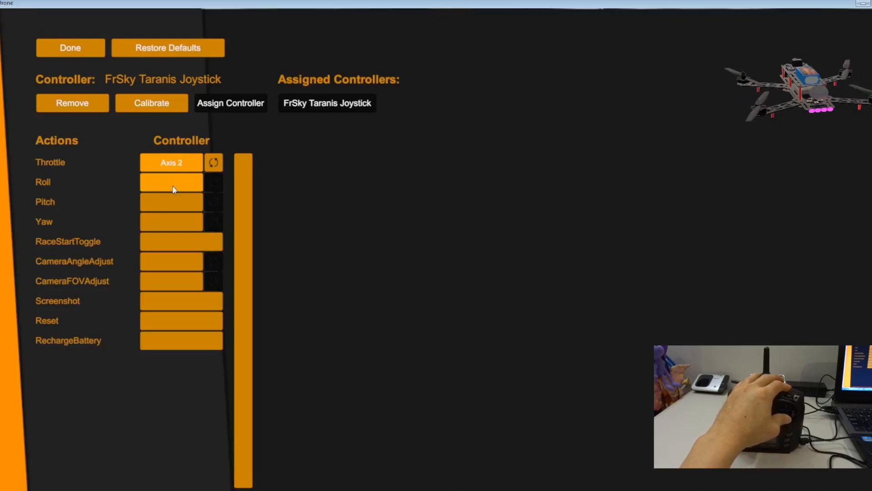
pyautogui.click(171, 181)
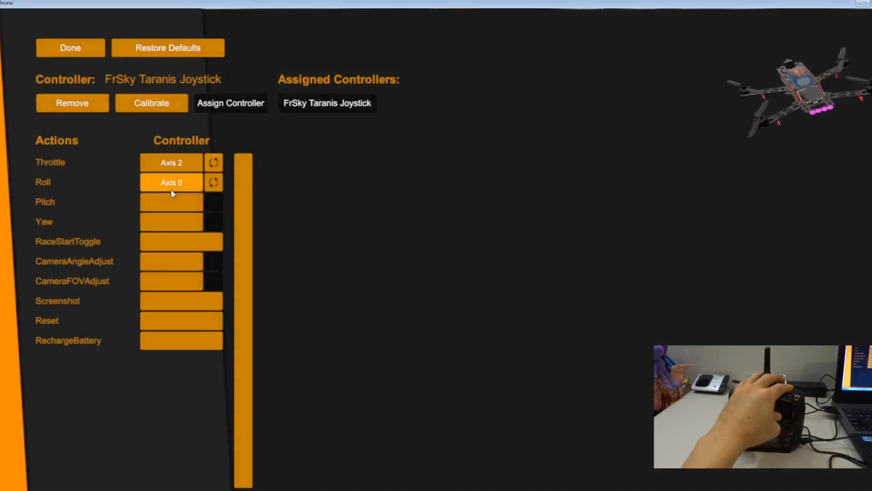
pyautogui.click(171, 202)
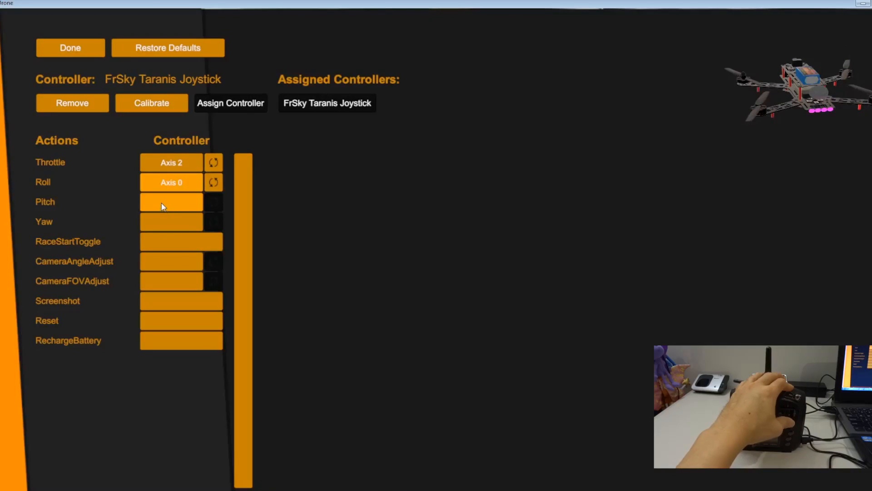
pyautogui.click(170, 202)
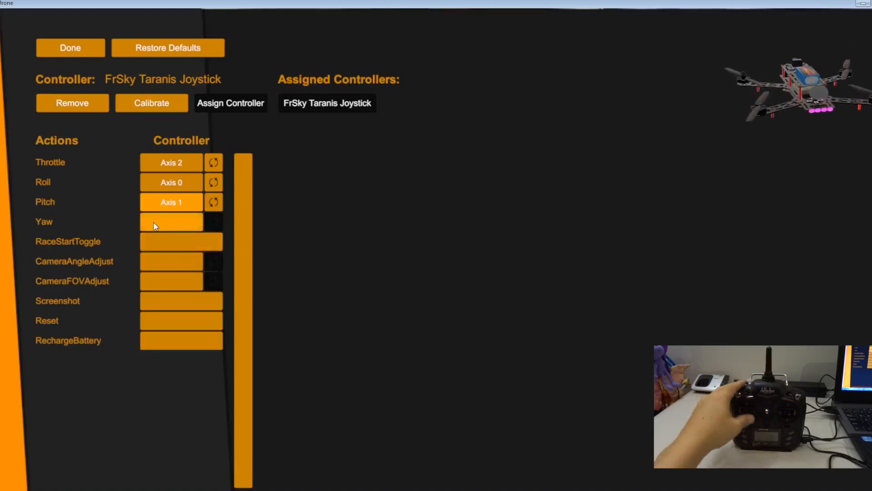
pyautogui.click(170, 221)
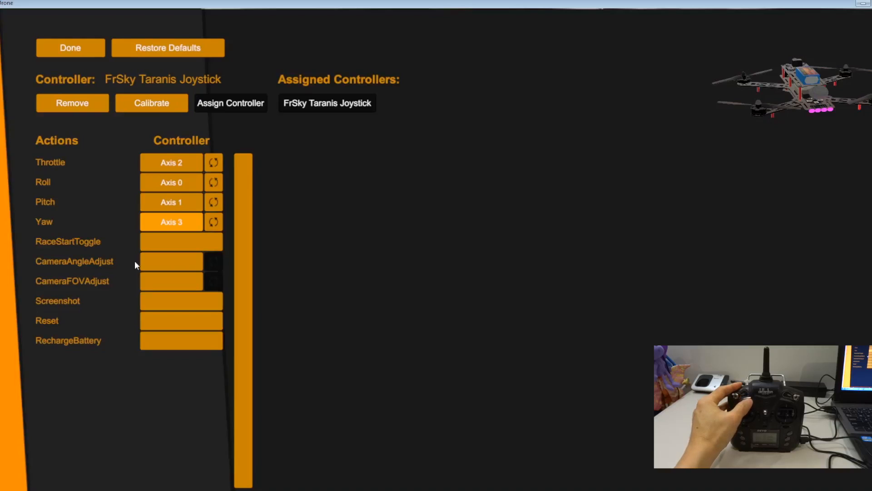
pyautogui.moveTo(131, 254)
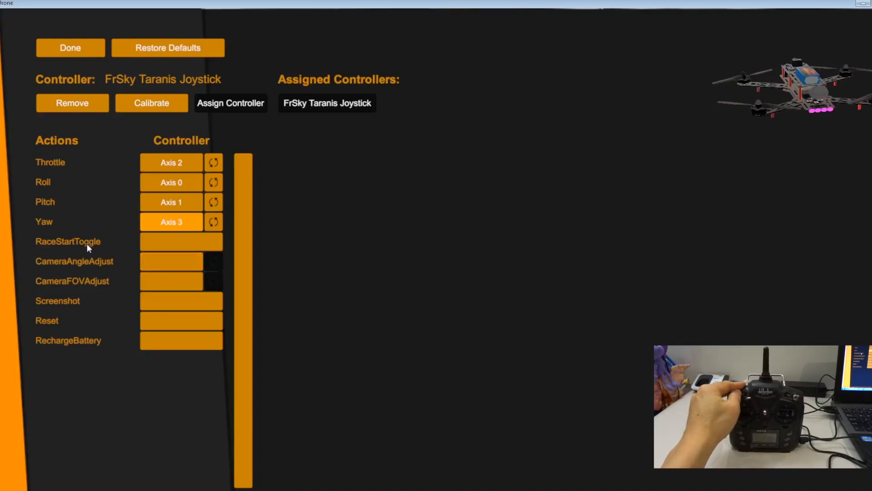
# Map Reset and RaceStartToggle to switch axes 4 + and 5 +.
pyautogui.click(181, 241)
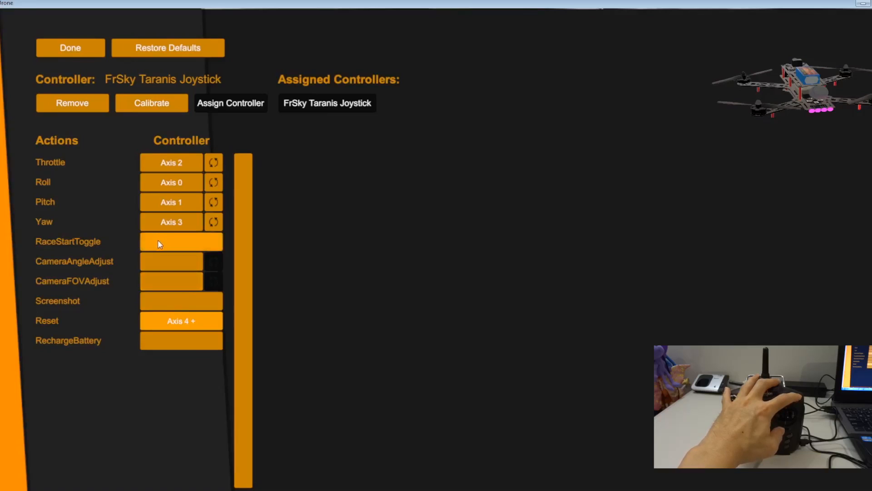
pyautogui.click(180, 241)
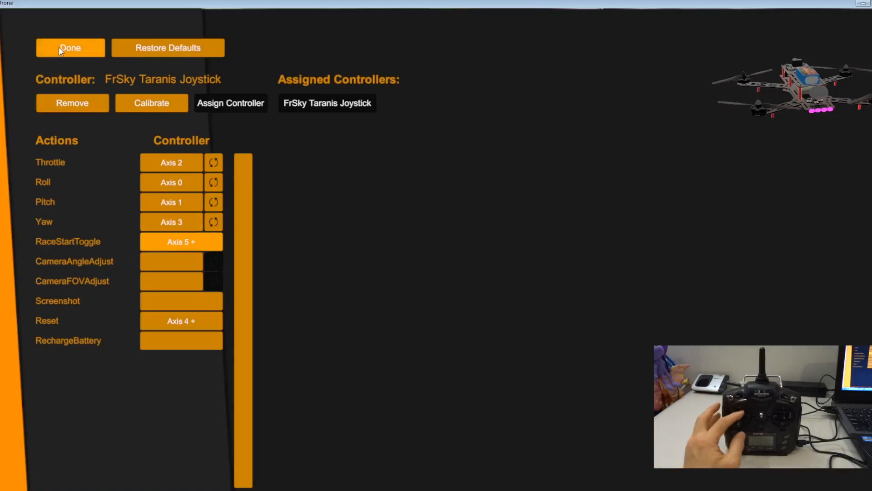
# Finish controller setup, return to the main menu and start a single-player session.
pyautogui.click(70, 47)
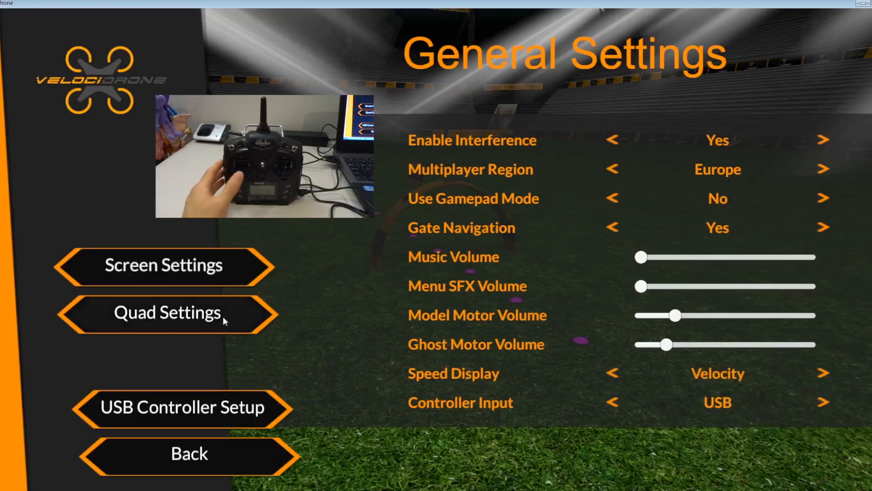
pyautogui.click(165, 311)
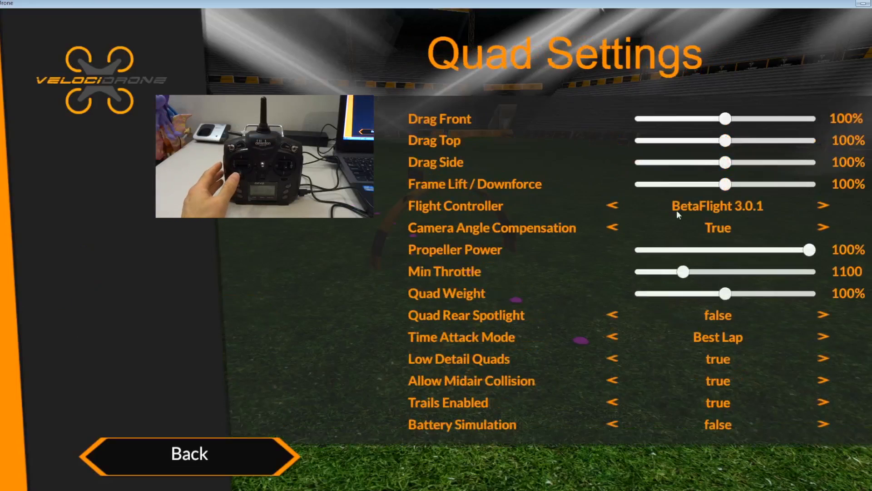
pyautogui.click(189, 453)
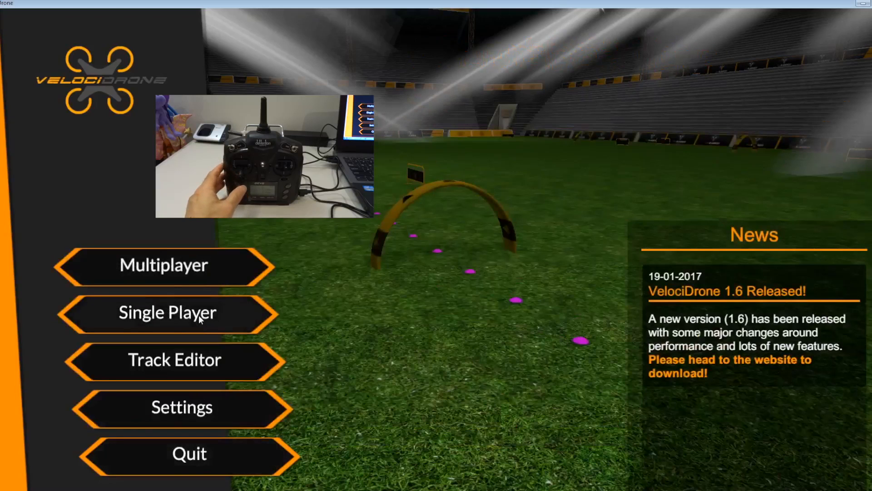
pyautogui.click(167, 312)
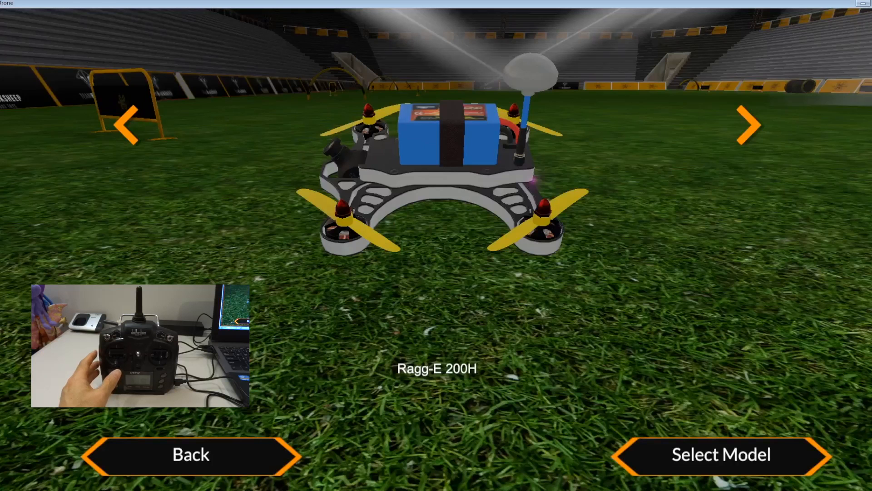
# Cycle the quad models to the Krieger 200 and select it, reaching the scenery choice.
pyautogui.click(748, 124)
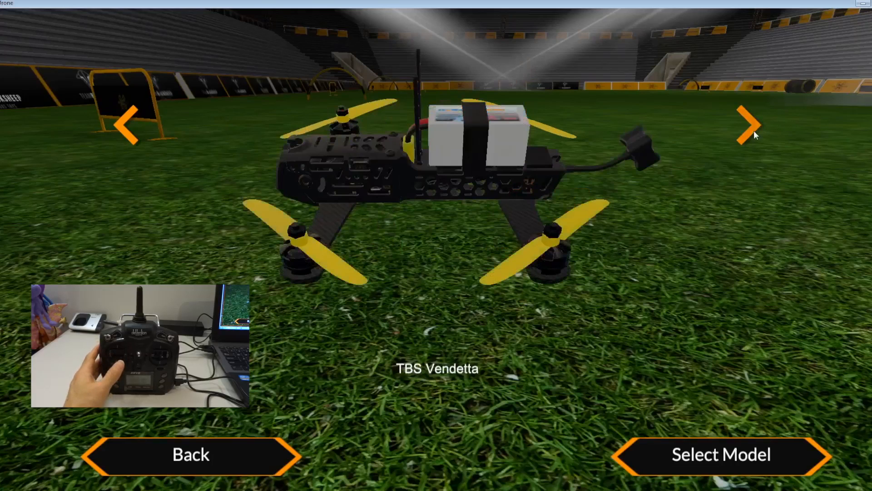
pyautogui.click(747, 124)
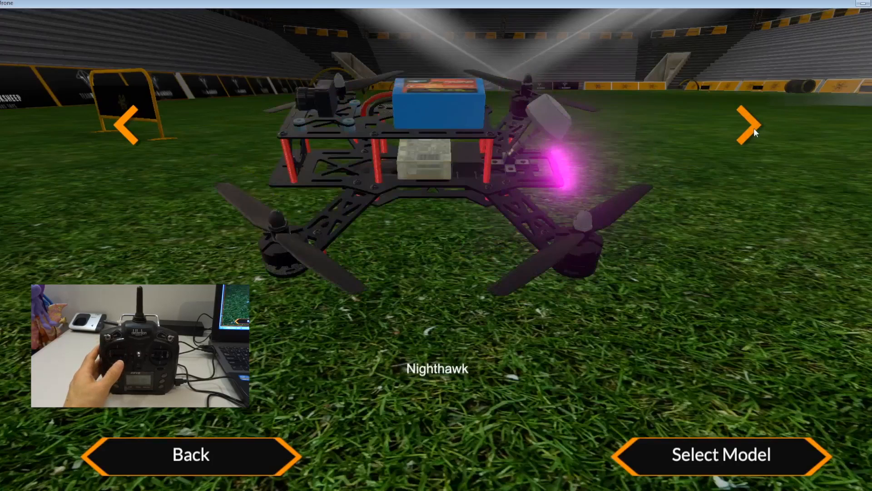
pyautogui.click(748, 124)
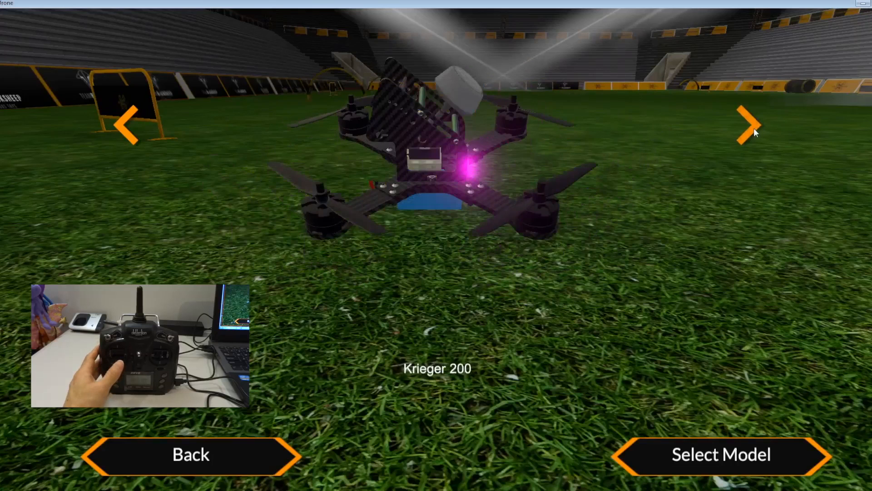
pyautogui.moveTo(731, 442)
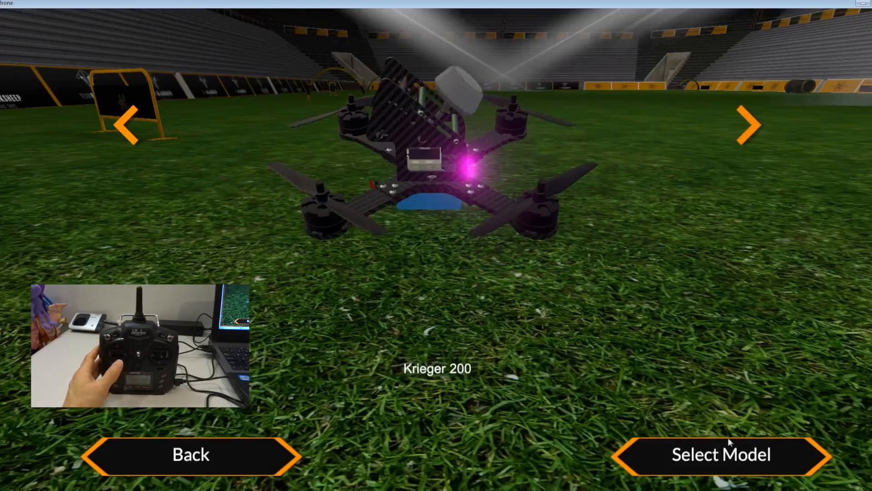
pyautogui.moveTo(545, 404)
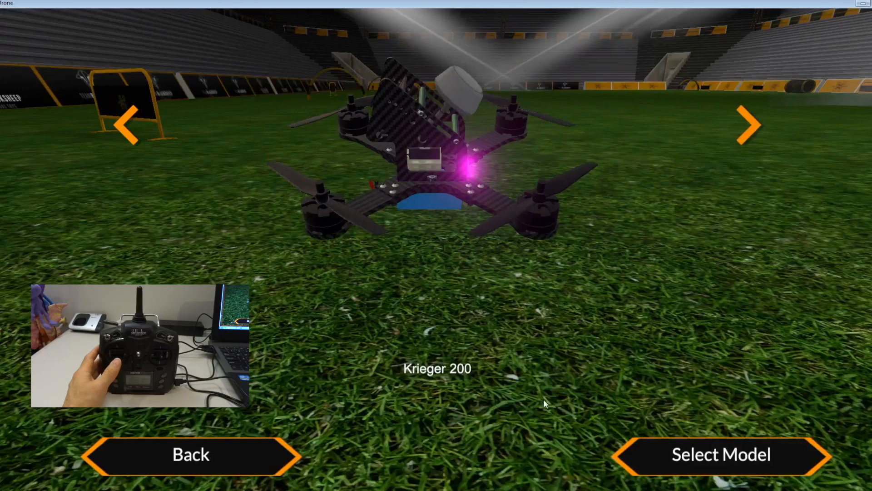
pyautogui.click(721, 455)
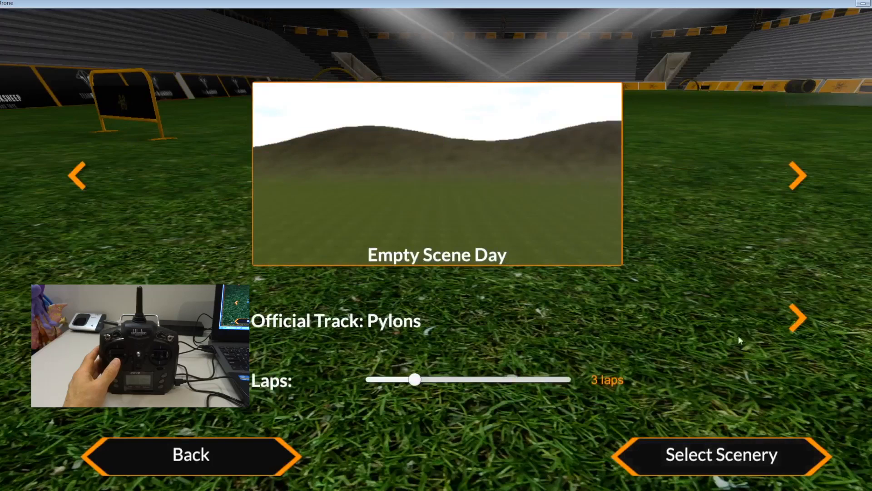
pyautogui.moveTo(524, 281)
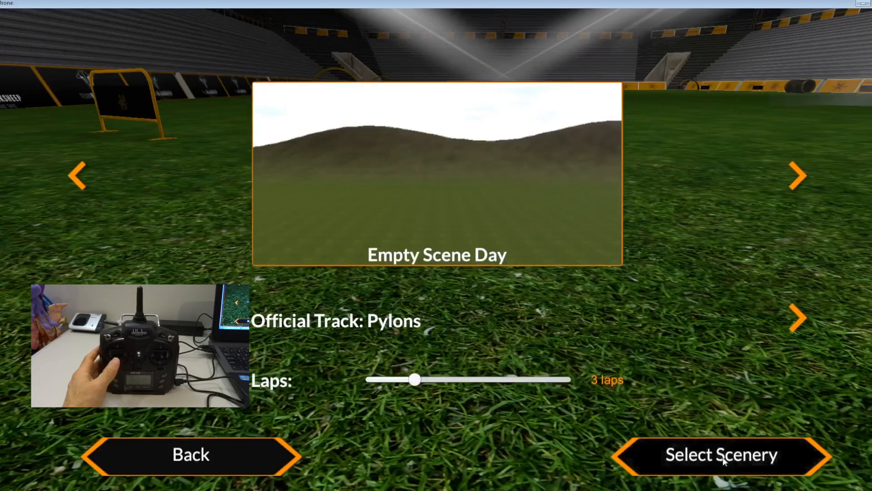
pyautogui.click(721, 454)
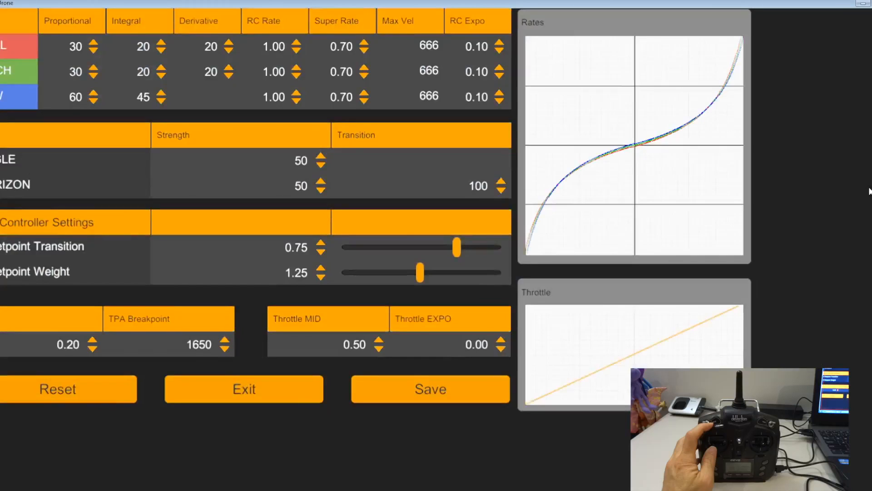
pyautogui.moveTo(189, 248)
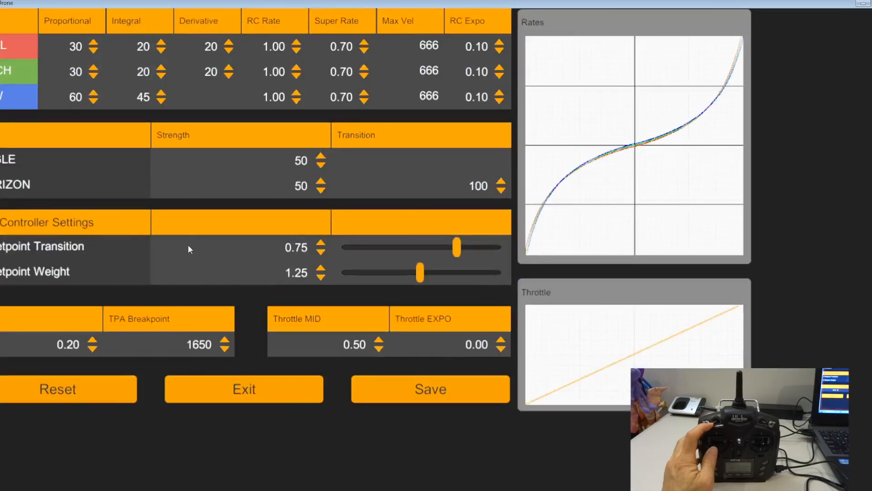
pyautogui.moveTo(366, 12)
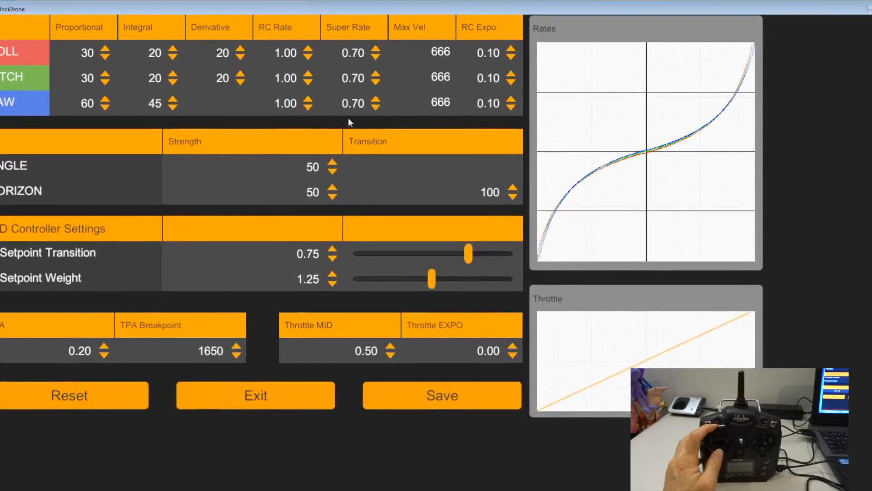
pyautogui.moveTo(155, 207)
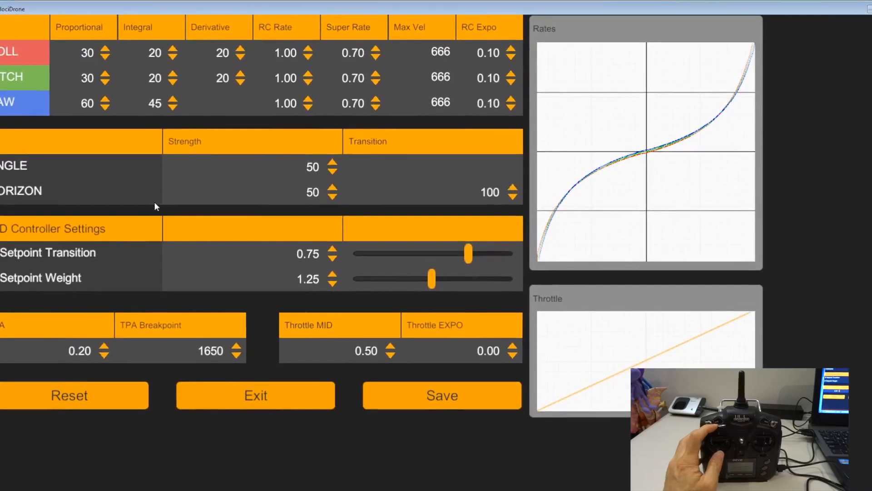
pyautogui.moveTo(225, 287)
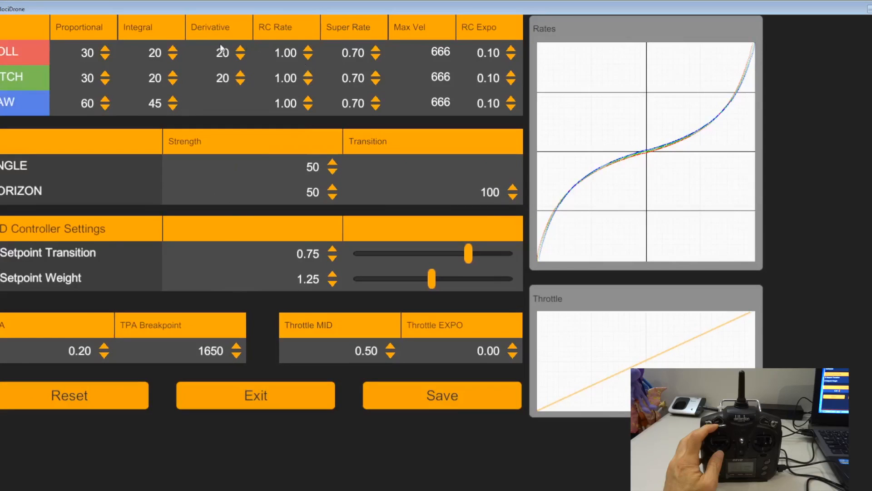
pyautogui.moveTo(406, 106)
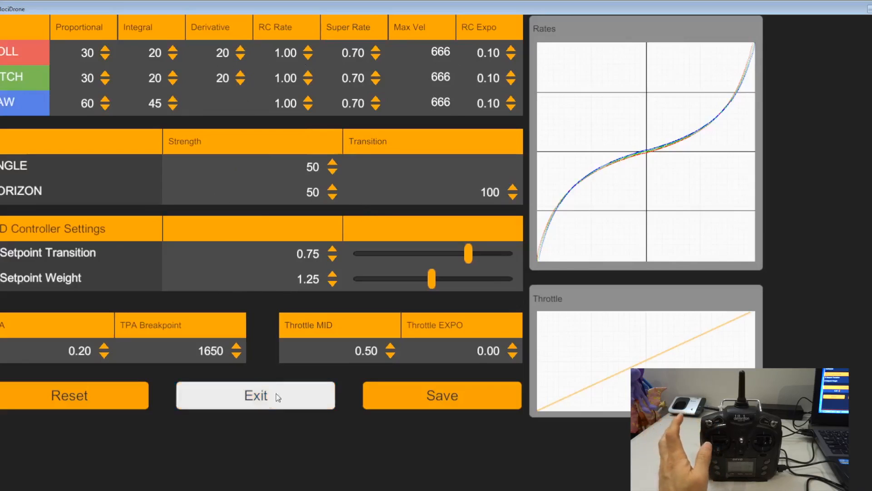
# Exit the tuning panel and confirm returning from the flight session to the main menu.
pyautogui.click(254, 396)
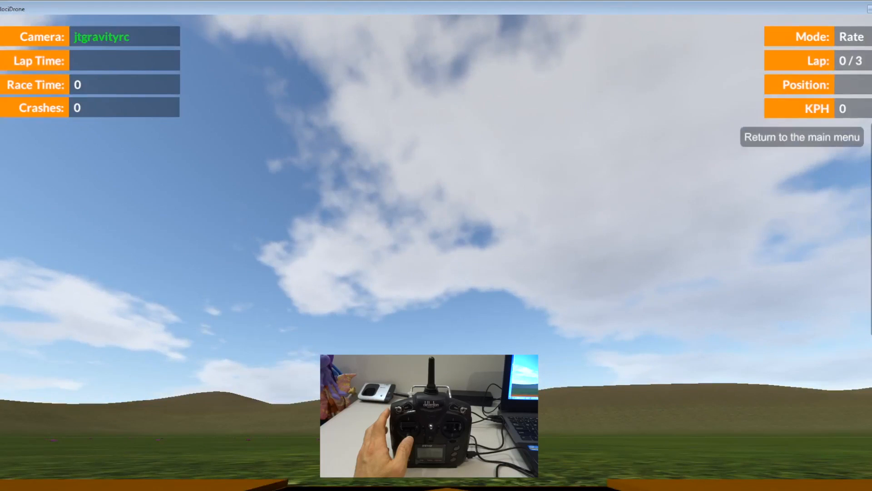
pyautogui.click(802, 137)
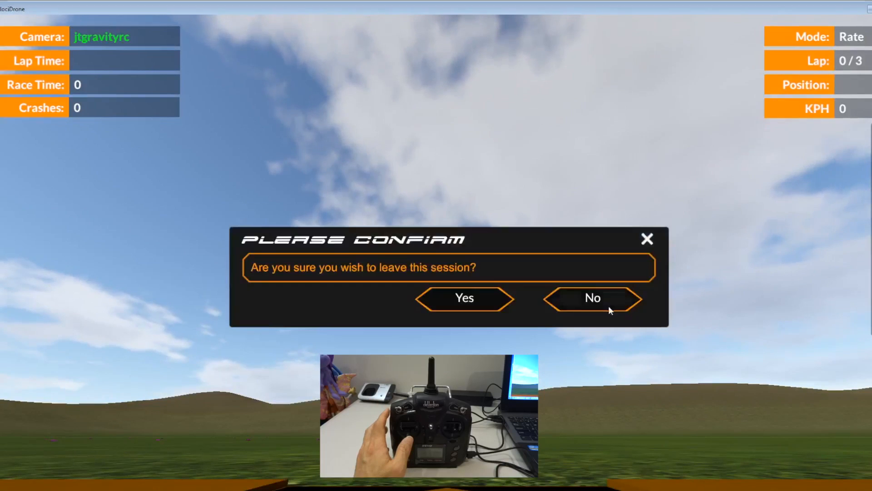
pyautogui.click(591, 298)
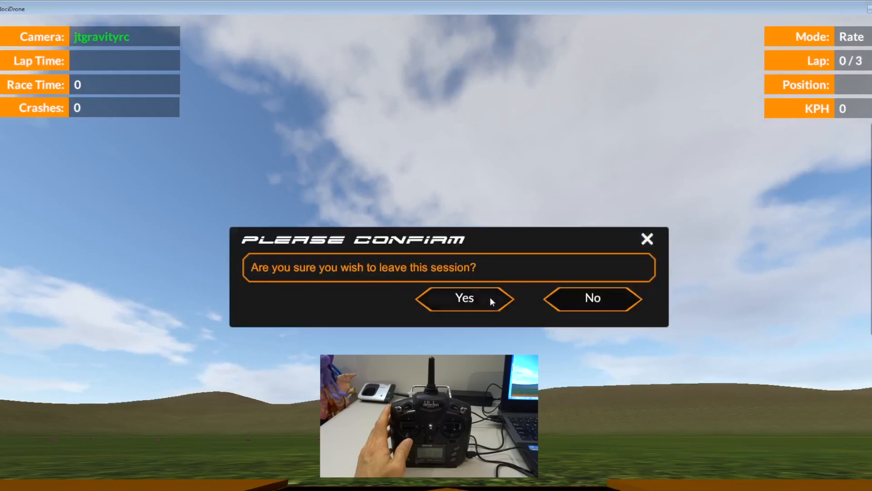
pyautogui.click(464, 297)
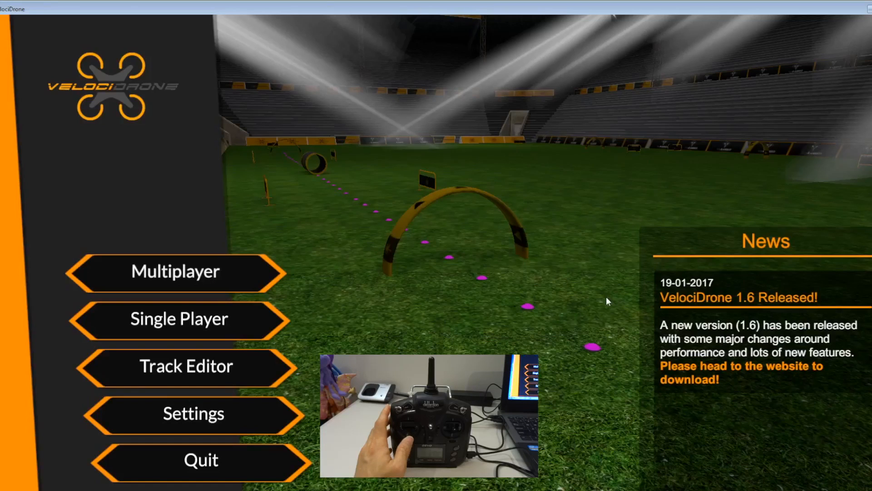
pyautogui.click(193, 412)
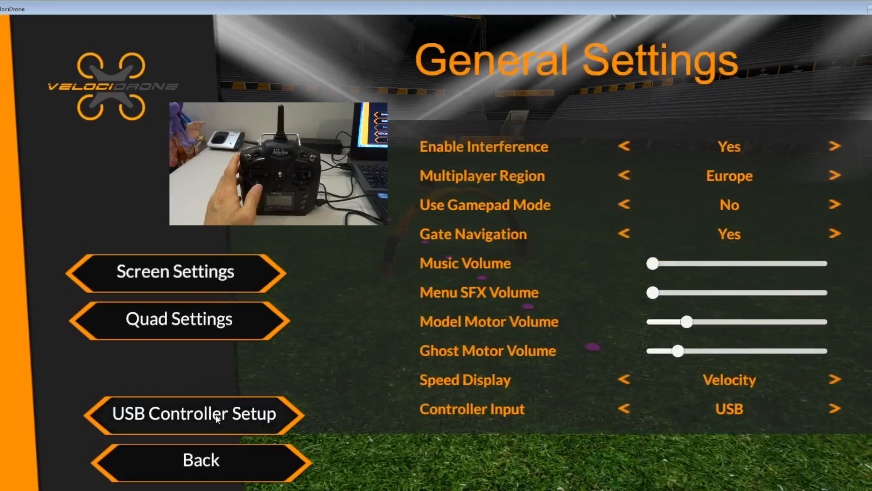
pyautogui.moveTo(273, 383)
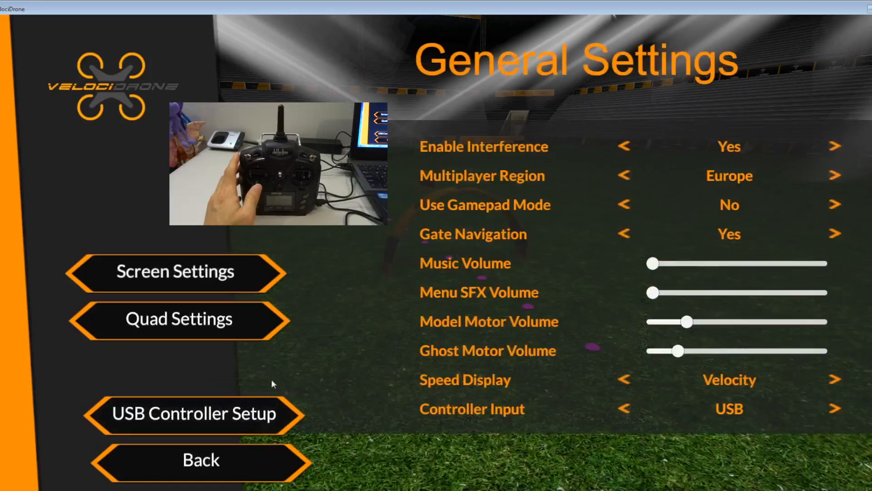
pyautogui.click(178, 318)
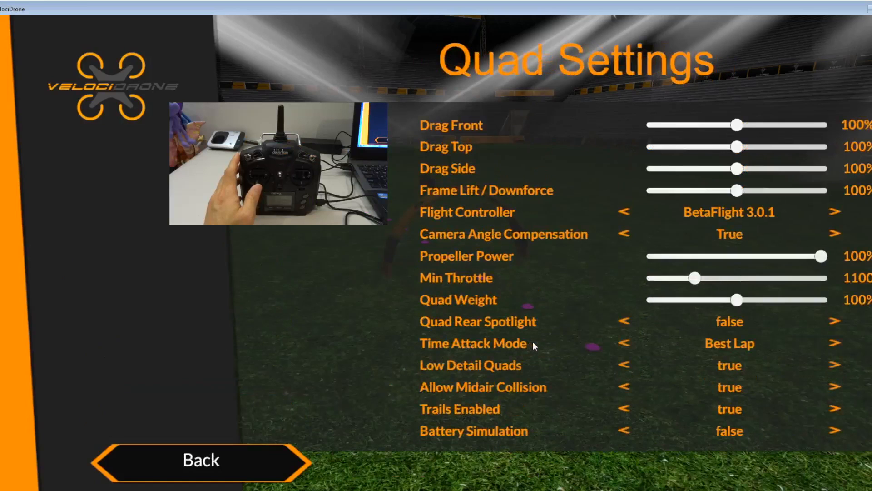
pyautogui.moveTo(465, 138)
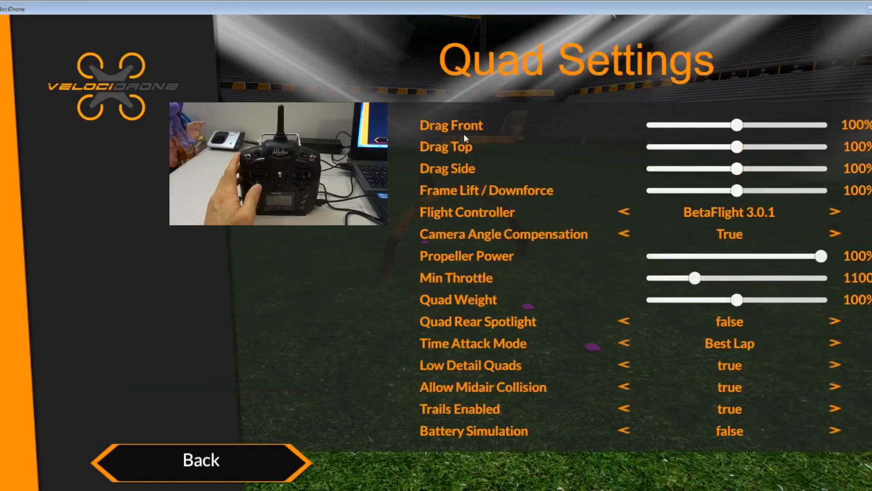
pyautogui.moveTo(492, 238)
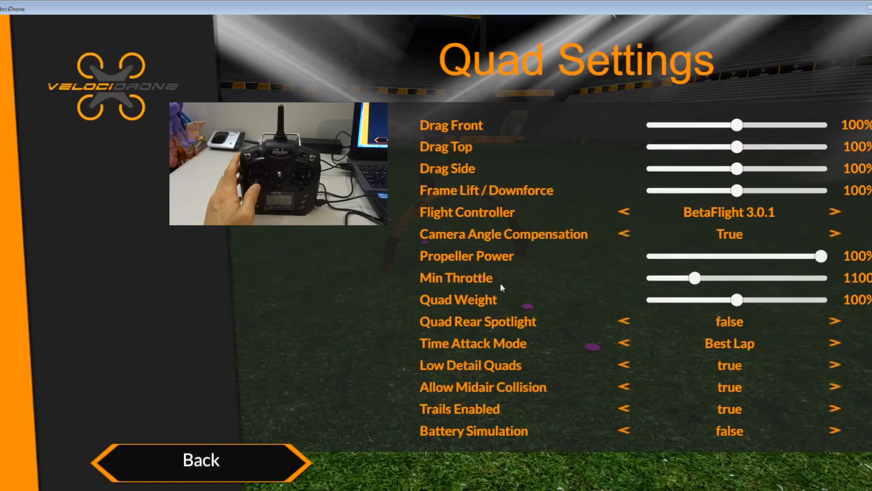
pyautogui.moveTo(481, 443)
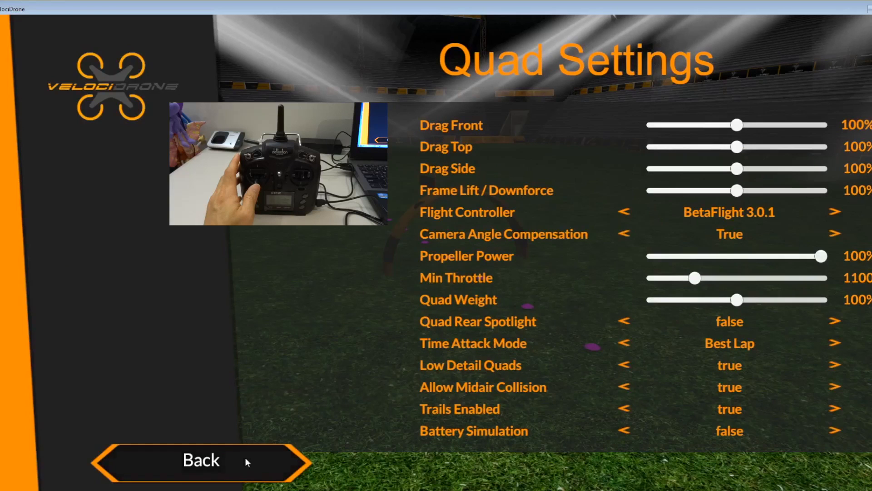
pyautogui.click(200, 460)
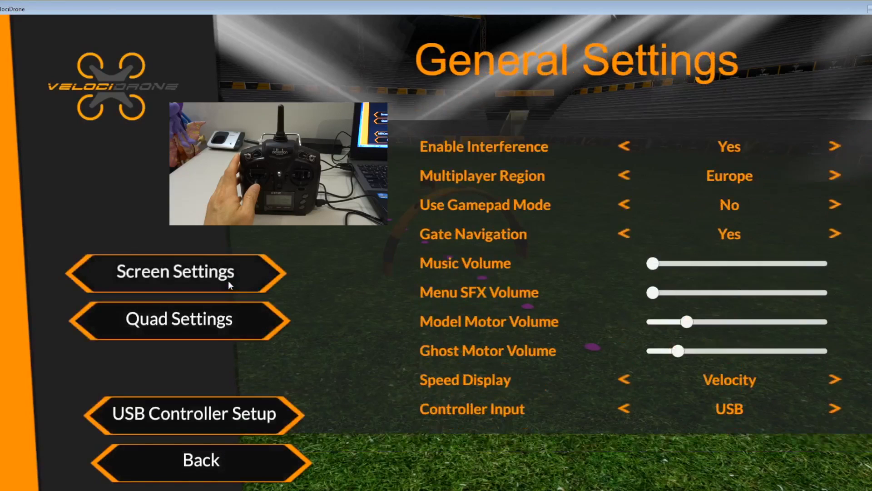
# In Screen Settings vary the camera angle between about -47 and -12, leaving it at -25.
pyautogui.click(174, 272)
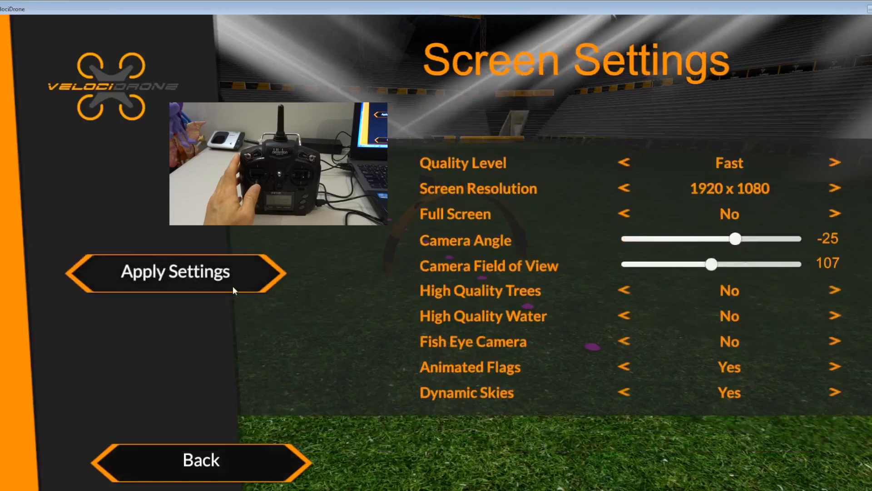
pyautogui.moveTo(745, 249)
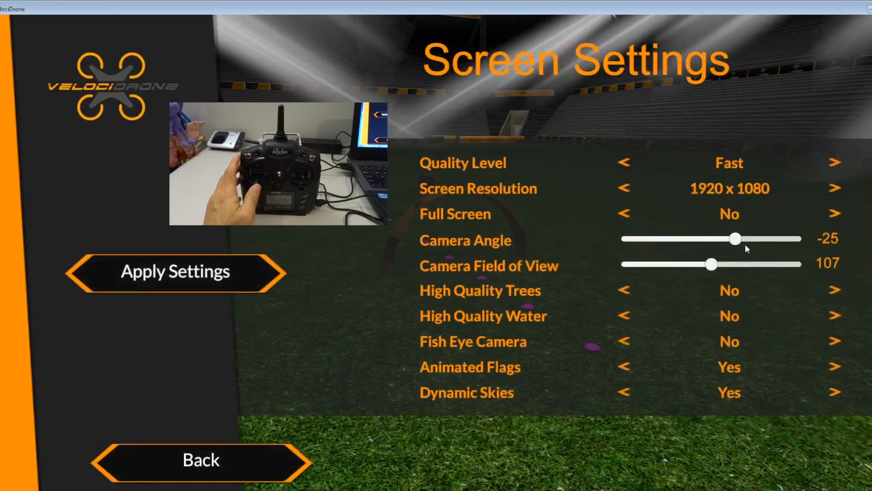
pyautogui.moveTo(735, 238); pyautogui.dragTo(682, 238)
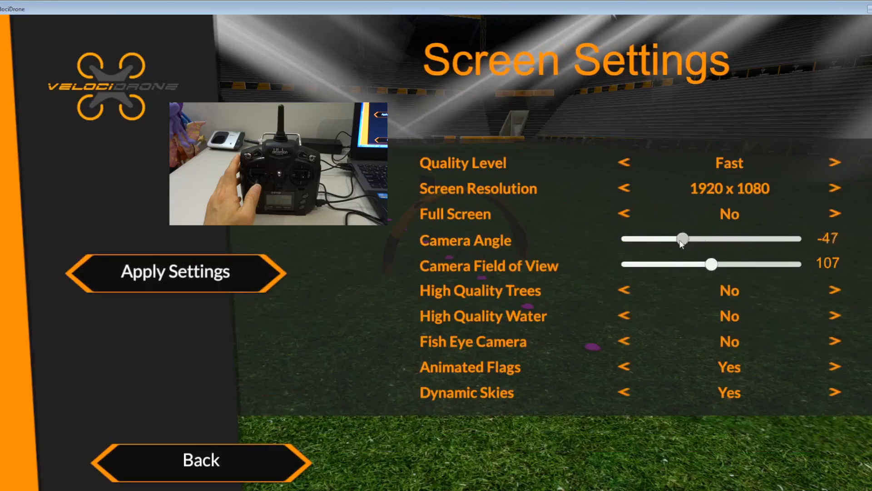
pyautogui.moveTo(682, 238); pyautogui.dragTo(765, 238)
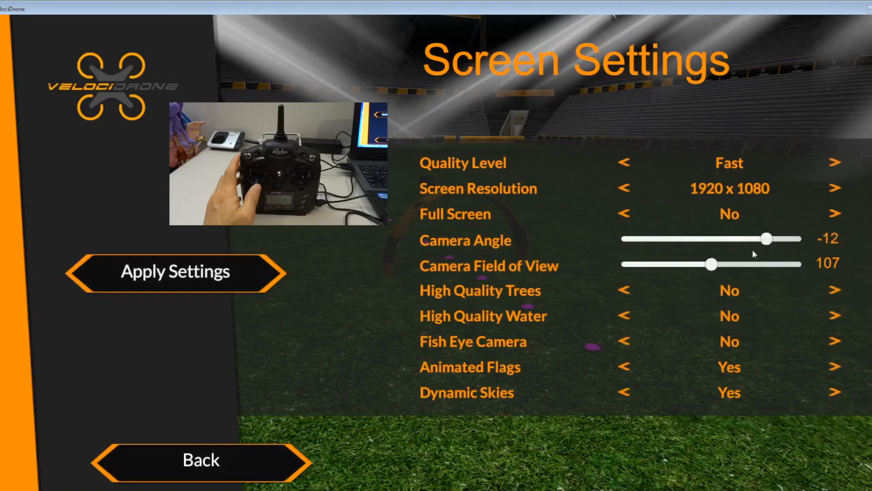
pyautogui.moveTo(764, 238); pyautogui.dragTo(721, 238)
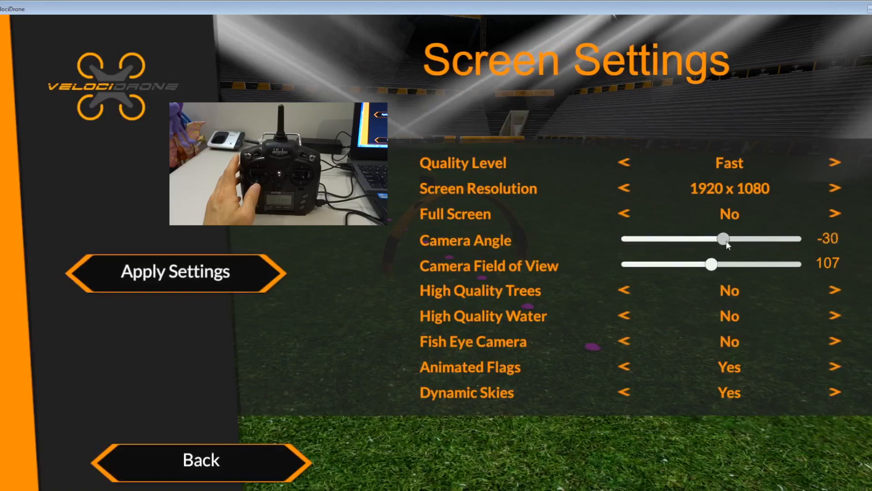
pyautogui.moveTo(723, 239); pyautogui.dragTo(734, 239)
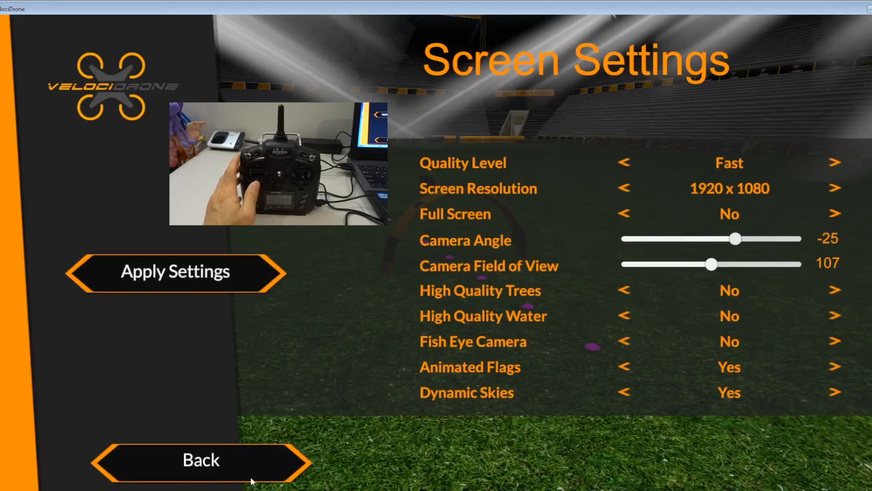
# Launch a single-player flight with the Krieger 200 quad in Empty Scene Day.
pyautogui.click(174, 272)
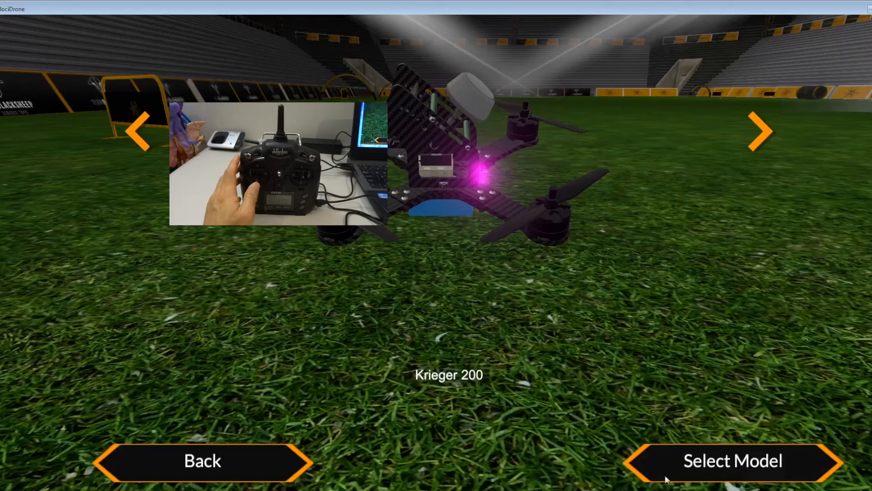
pyautogui.click(732, 460)
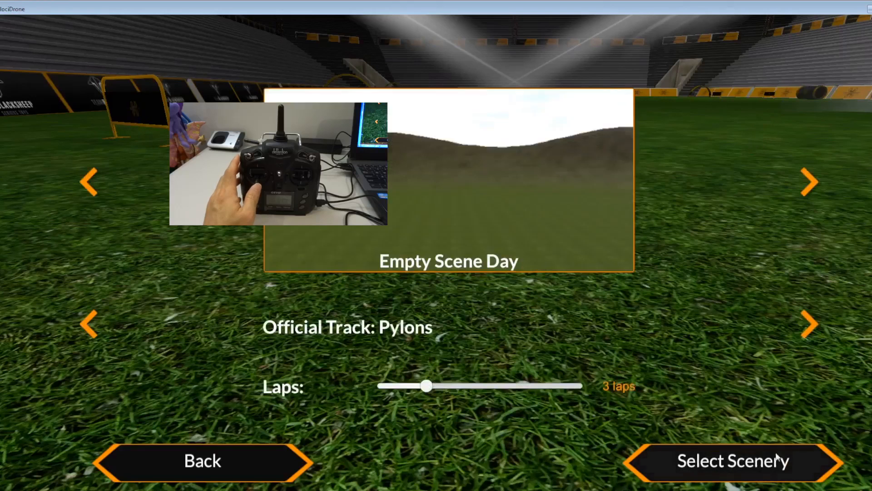
pyautogui.click(732, 460)
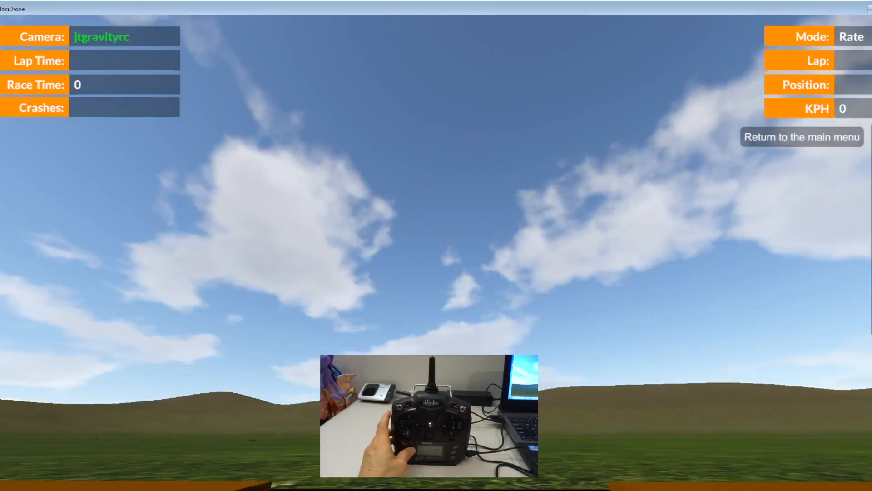
# Quit the flight back to the menus and reopen Screen Settings showing camera angle -25.
pyautogui.click(801, 138)
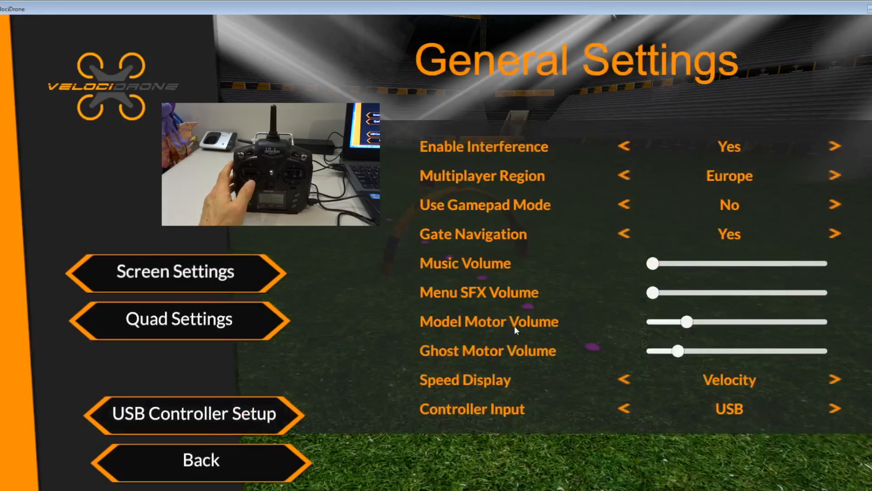
pyautogui.click(174, 271)
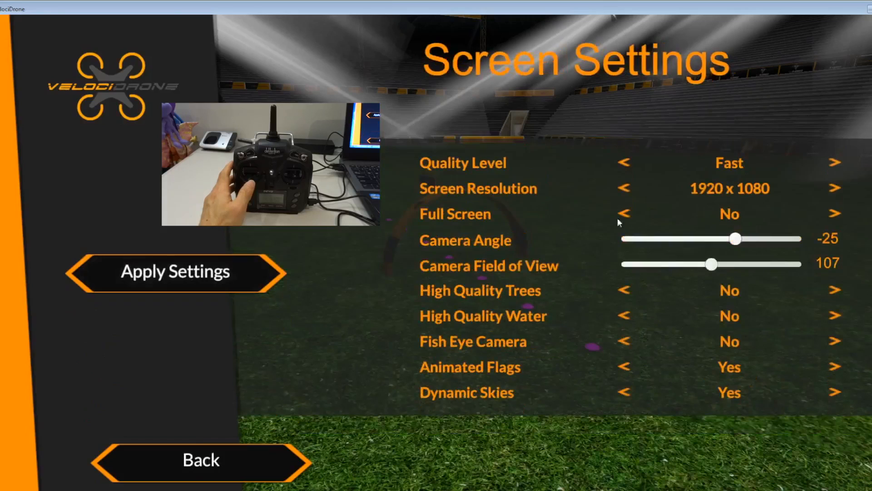
pyautogui.moveTo(591, 335)
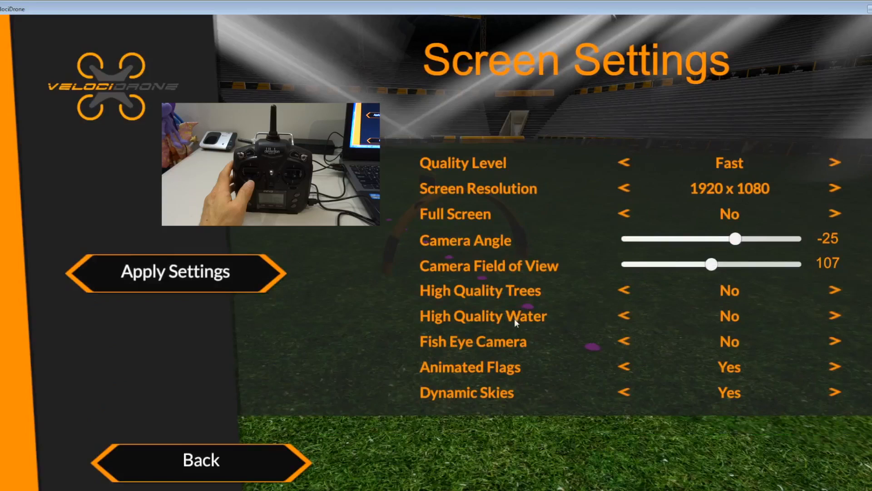
pyautogui.moveTo(485, 388)
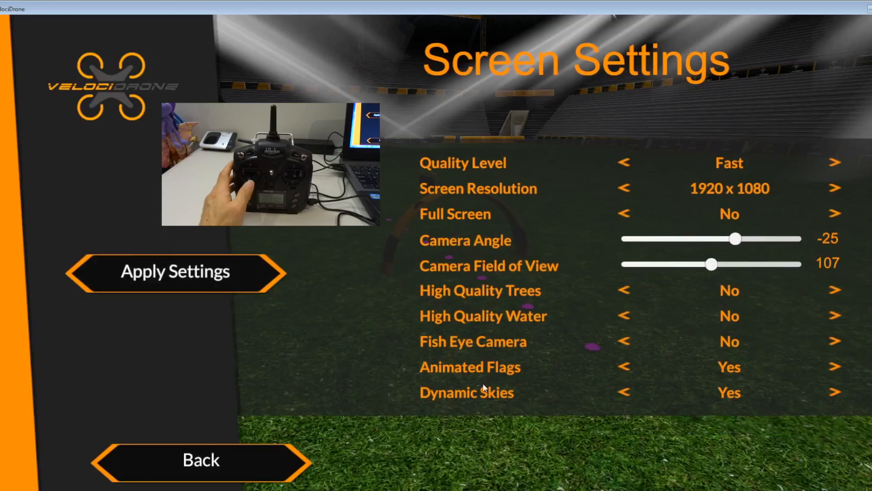
pyautogui.moveTo(237, 466)
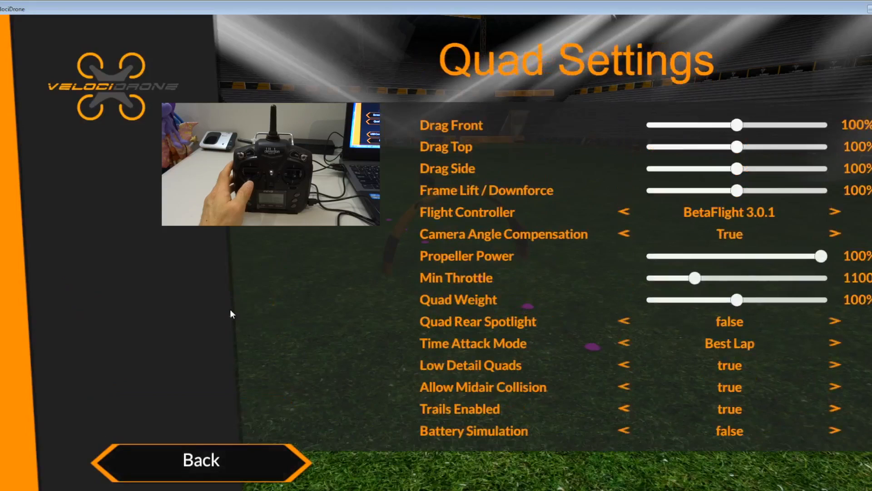
pyautogui.moveTo(754, 366)
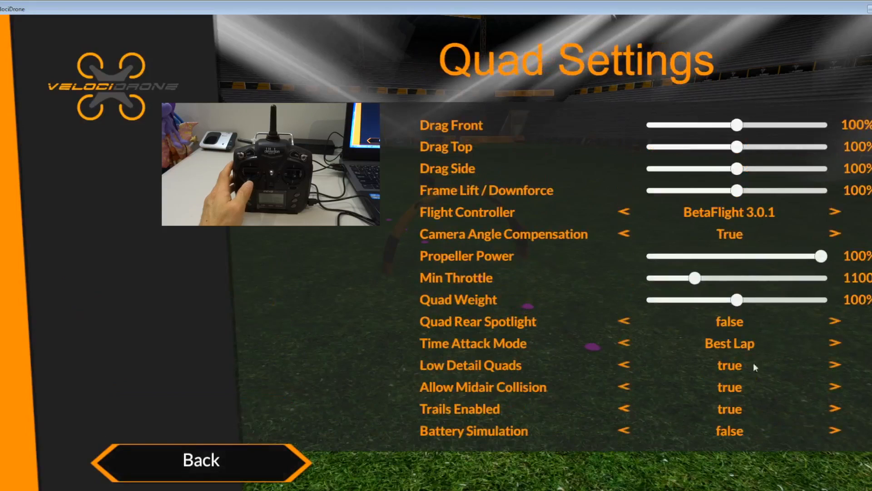
pyautogui.moveTo(412, 399)
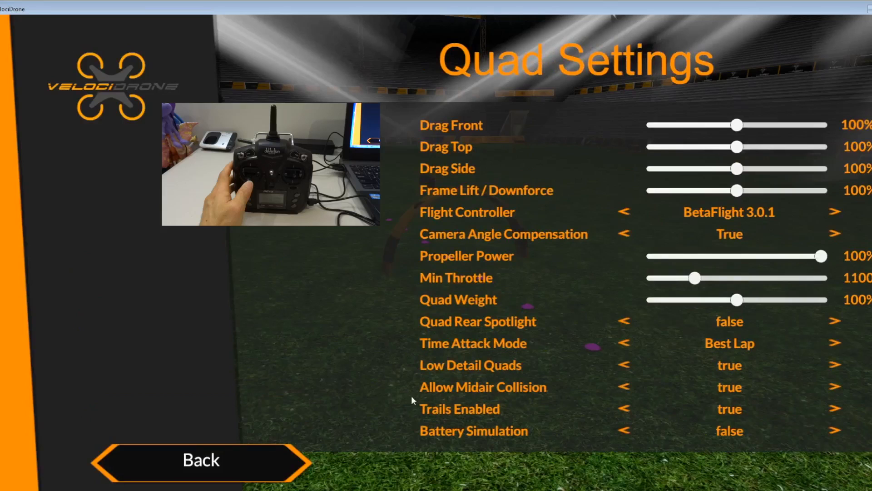
# Back out of Quad and General Settings, briefly revisit Settings, and land on the main menu.
pyautogui.click(200, 460)
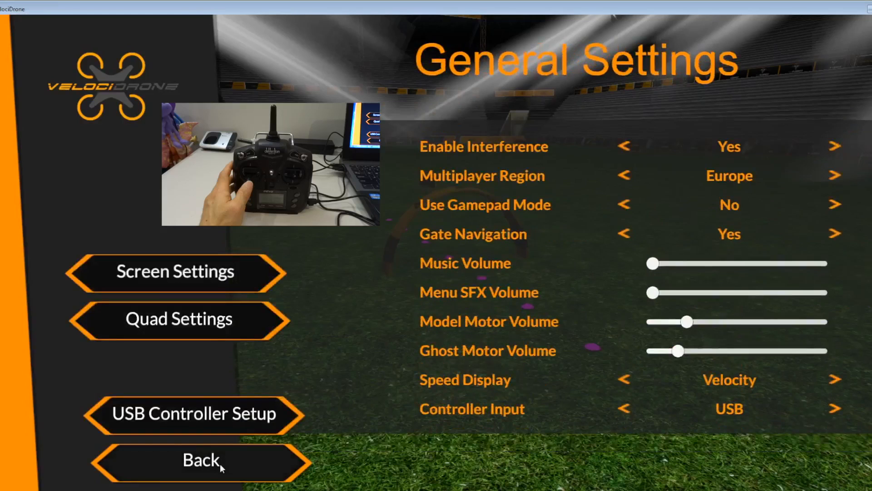
pyautogui.click(200, 459)
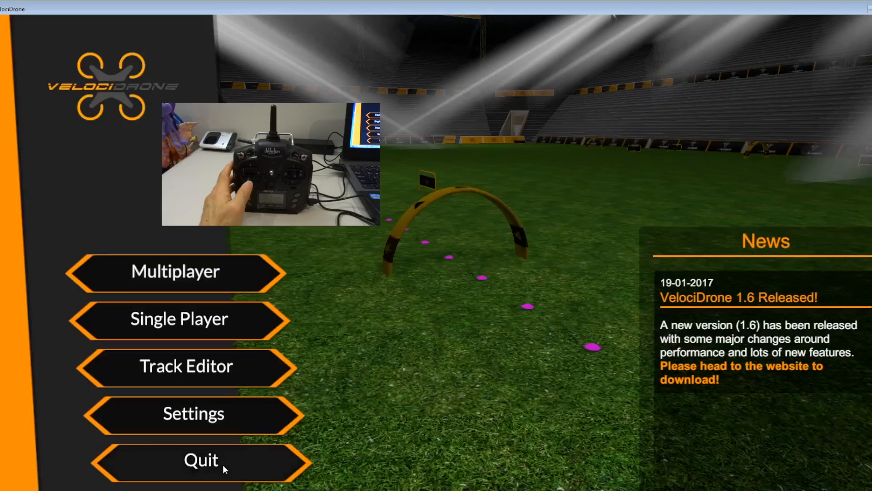
pyautogui.moveTo(213, 425)
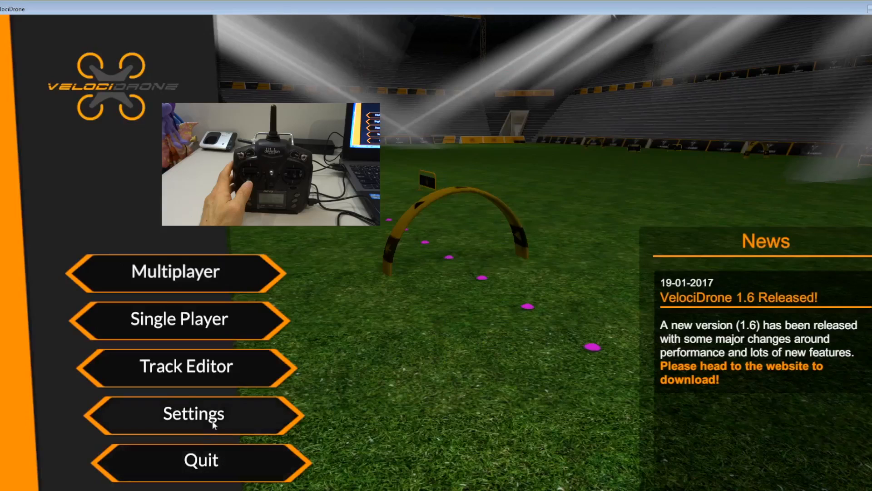
pyautogui.click(193, 412)
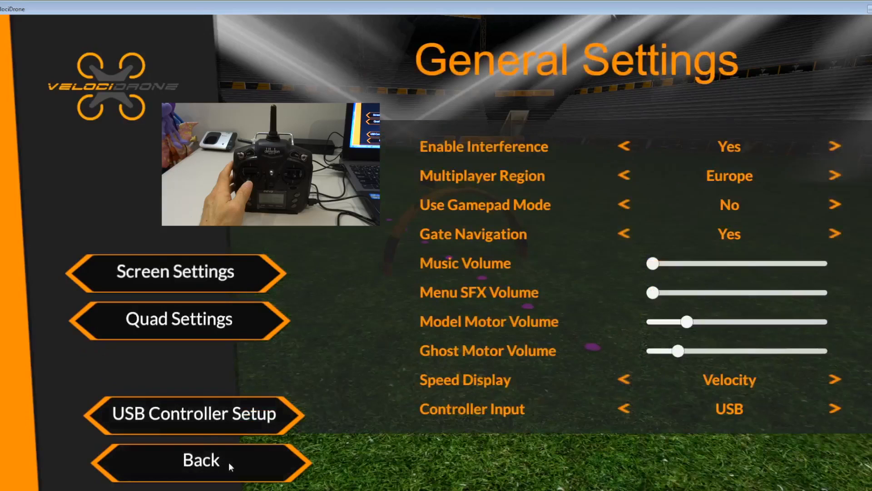
pyautogui.click(200, 459)
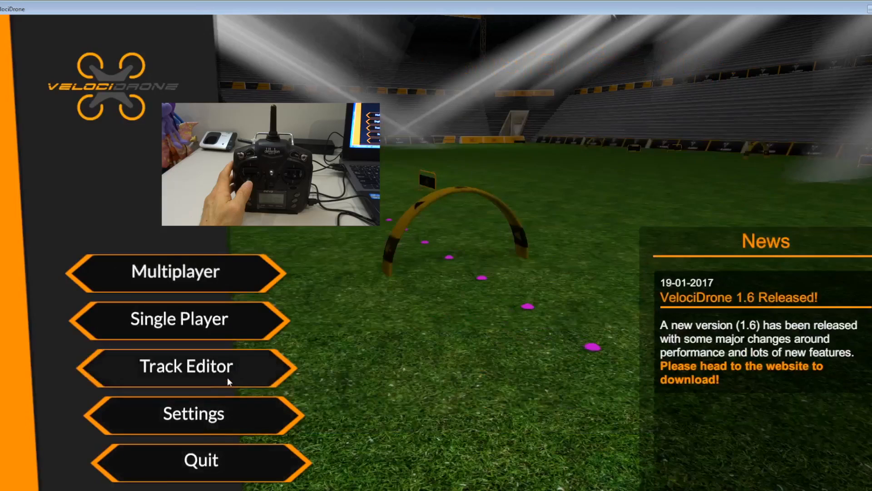